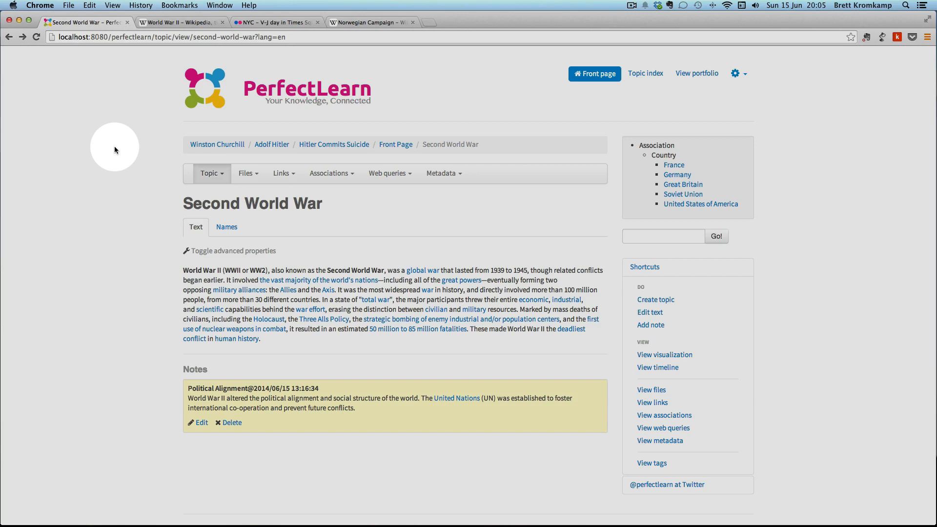
pyautogui.moveTo(649, 340)
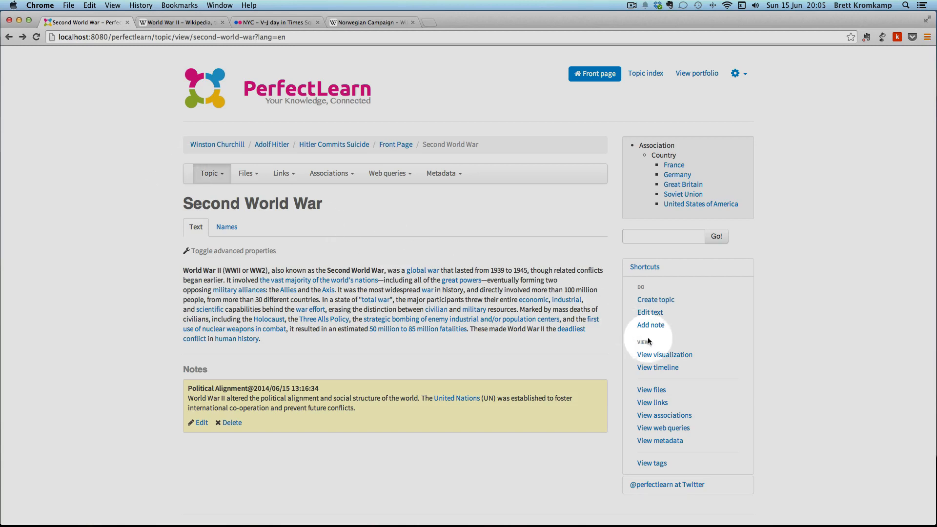
pyautogui.moveTo(662, 356)
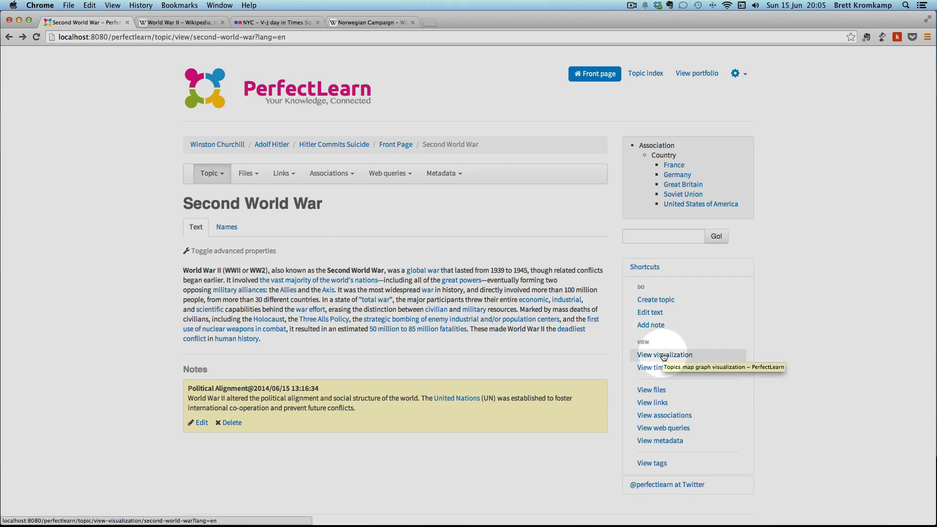
# - Show the Second World War relationship graph and recentre it on the Germany node
pyautogui.click(664, 355)
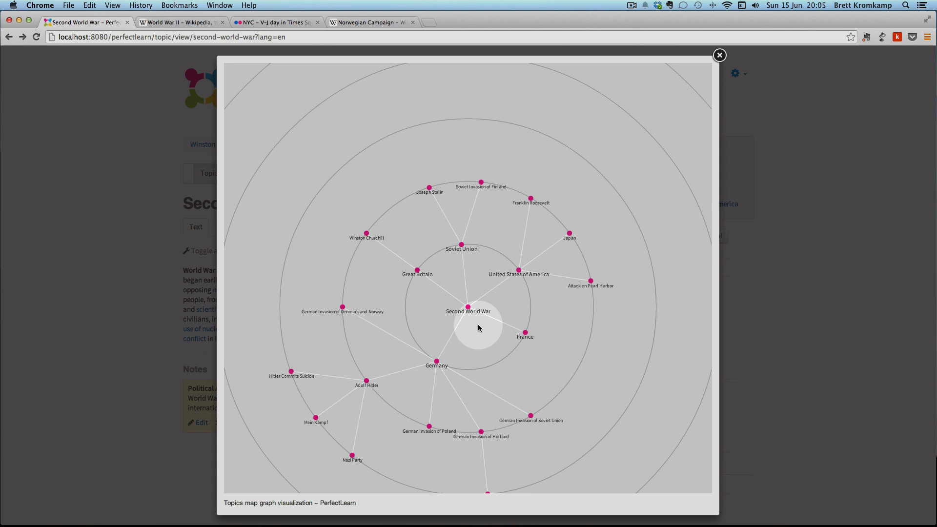
pyautogui.moveTo(472, 341)
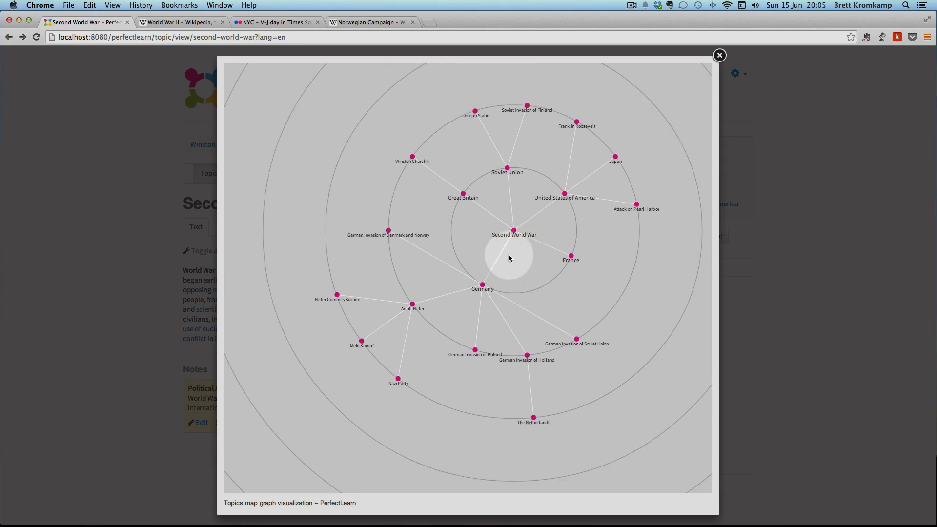
pyautogui.moveTo(442, 362)
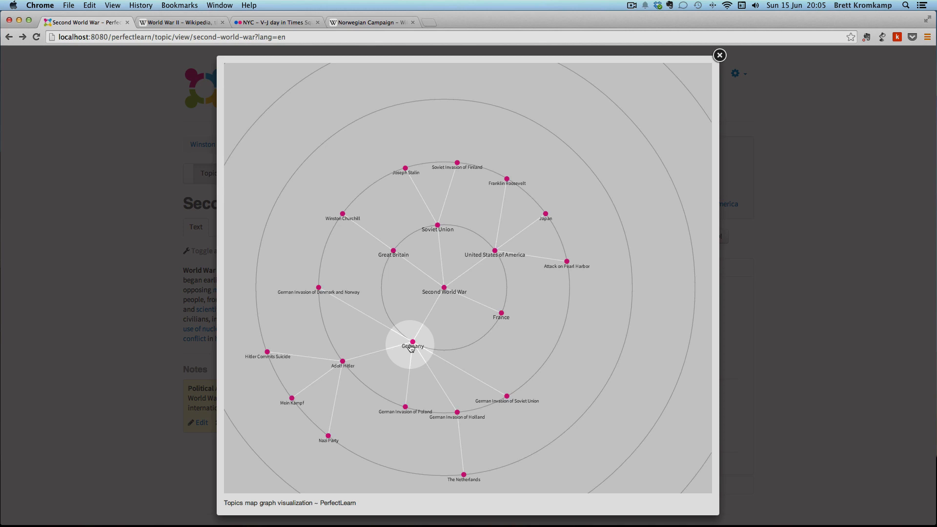
pyautogui.click(414, 345)
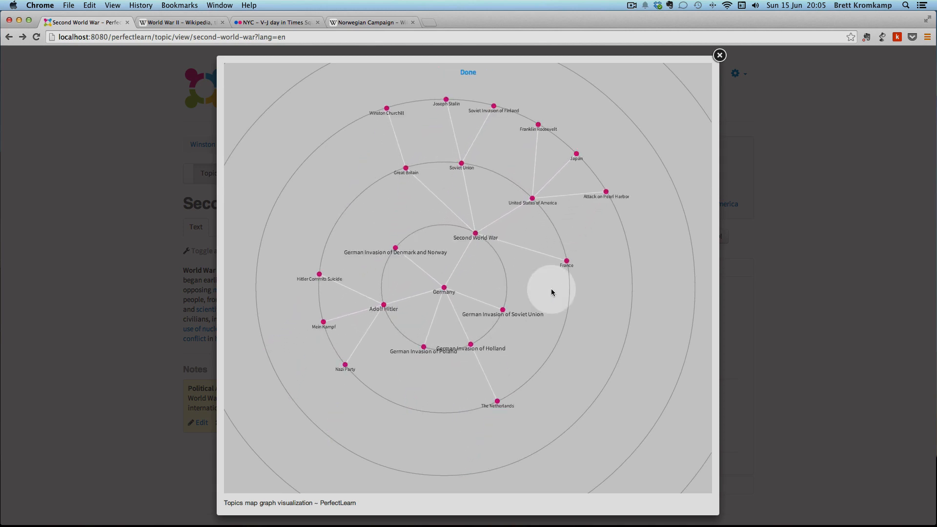
pyautogui.moveTo(550, 291); pyautogui.dragTo(419, 258)
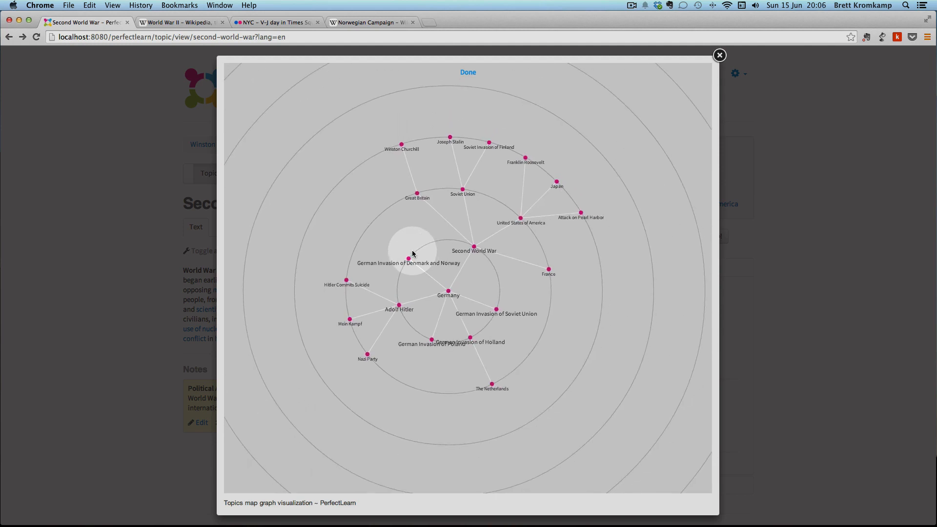
pyautogui.moveTo(420, 252)
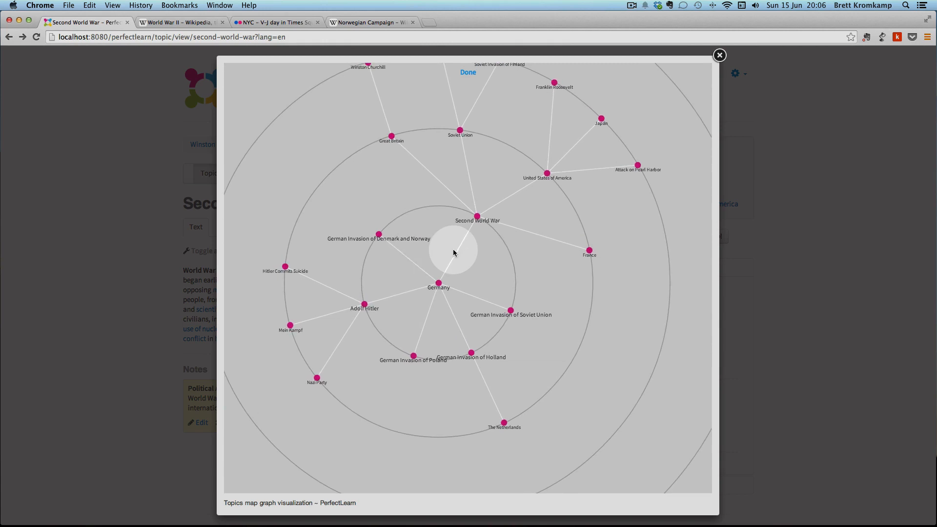
pyautogui.moveTo(475, 251)
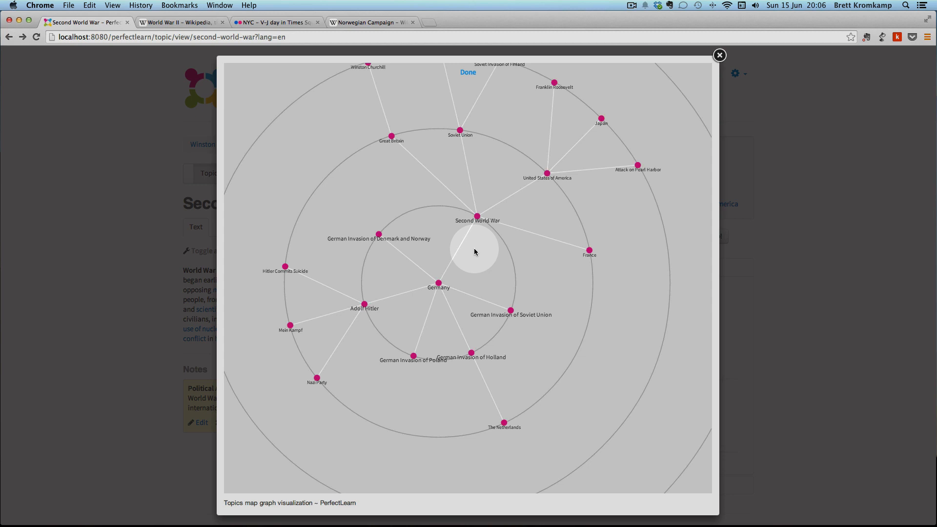
pyautogui.moveTo(373, 314)
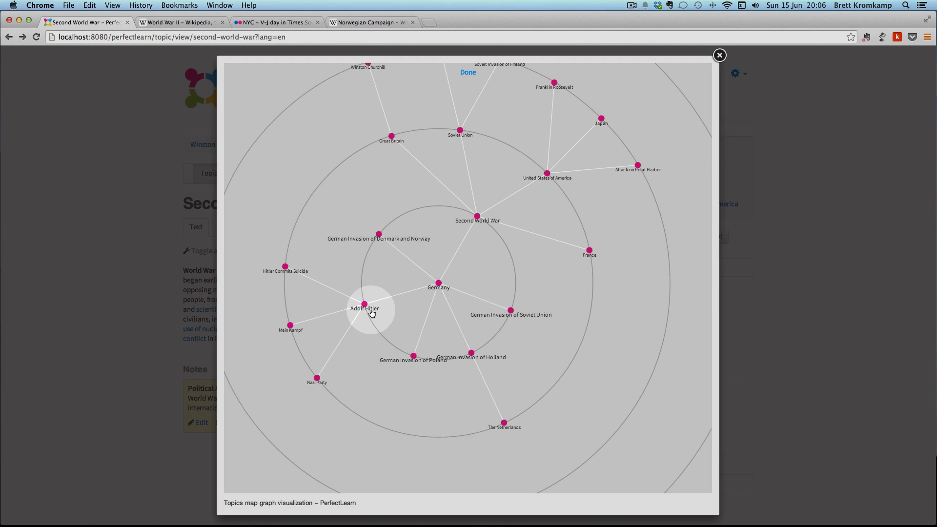
# - Go to the Adolf Hitler topic from the graph and recentre his graph on Germany
pyautogui.click(367, 303)
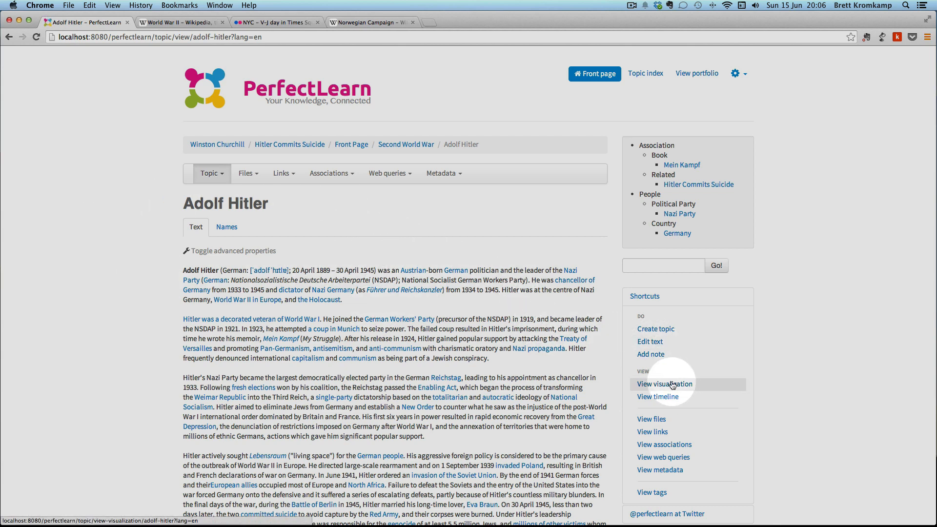
pyautogui.moveTo(691, 371)
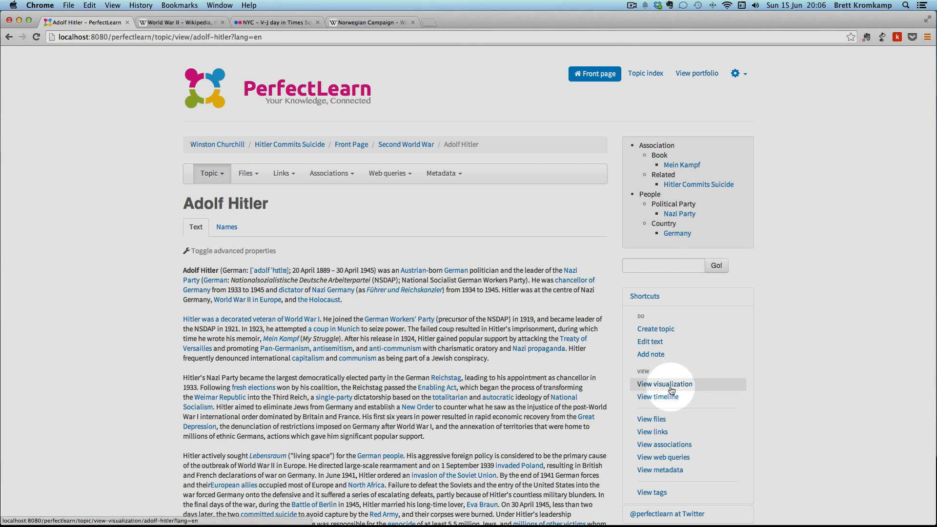
pyautogui.click(665, 384)
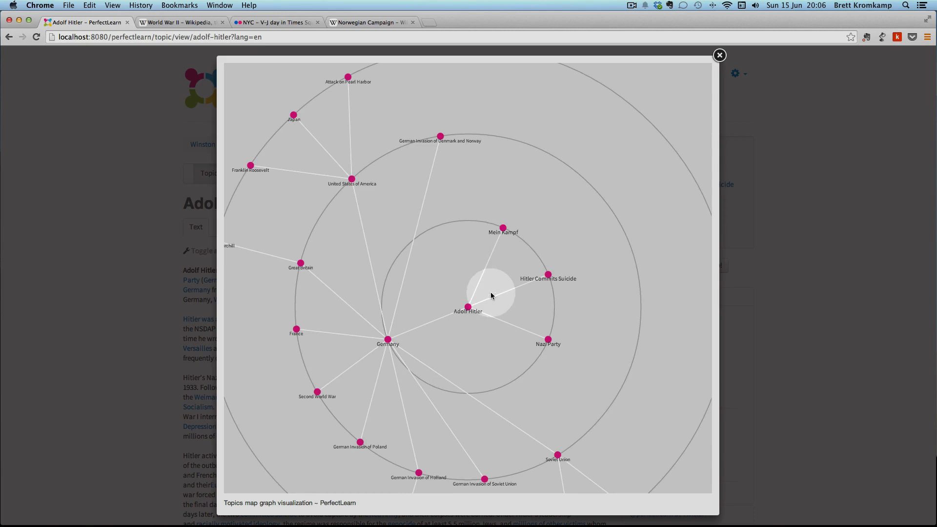
pyautogui.moveTo(477, 246)
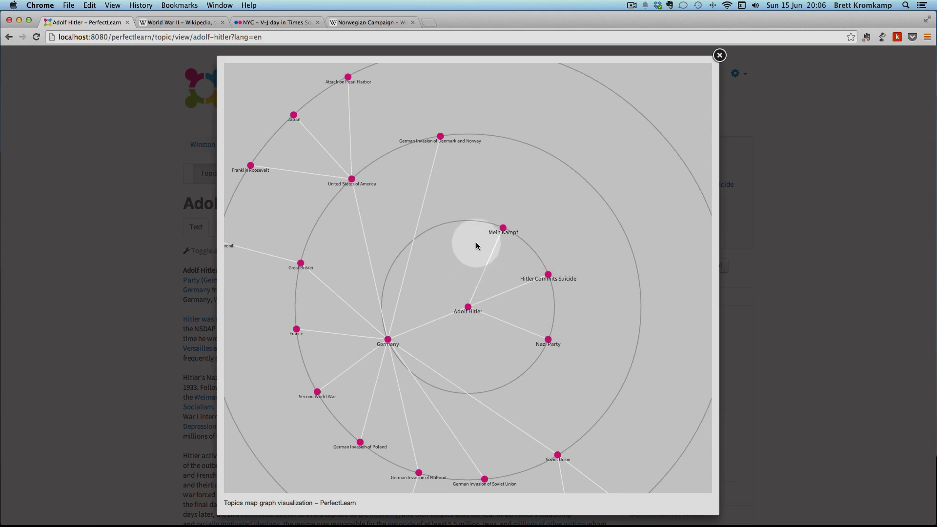
pyautogui.moveTo(566, 336)
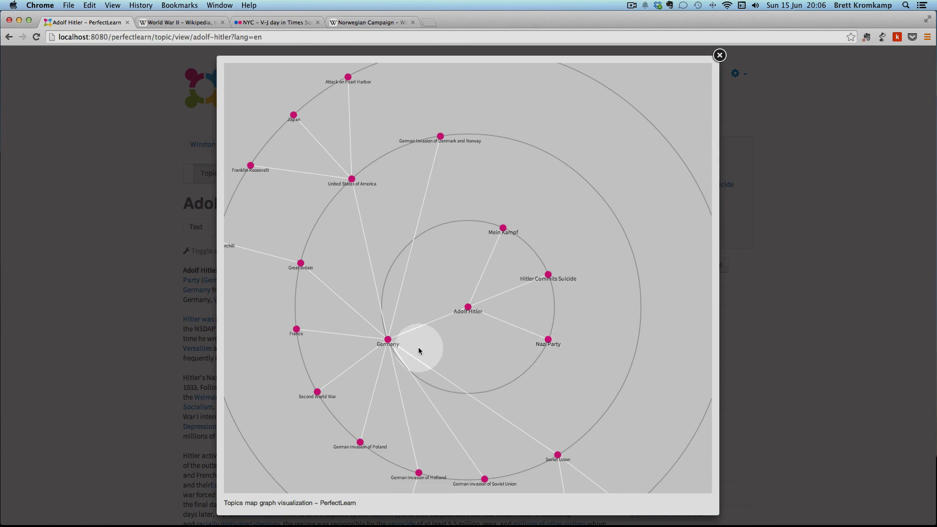
pyautogui.click(389, 339)
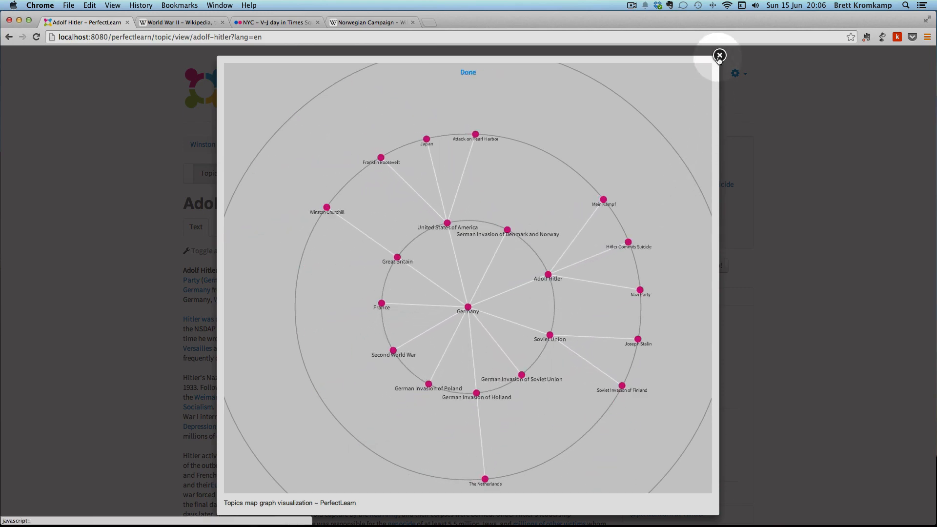
# - Close the graph visualization to return to the Adolf Hitler topic page
pyautogui.click(718, 53)
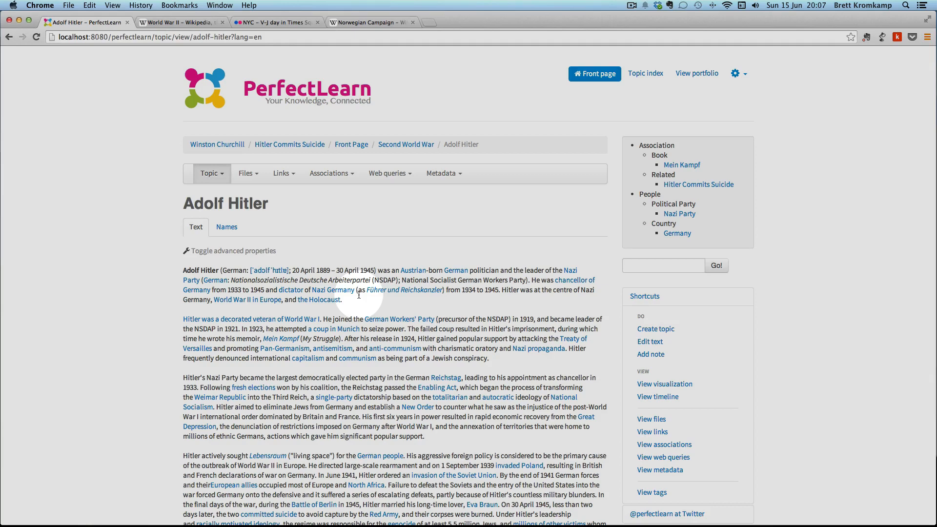
pyautogui.moveTo(386, 329)
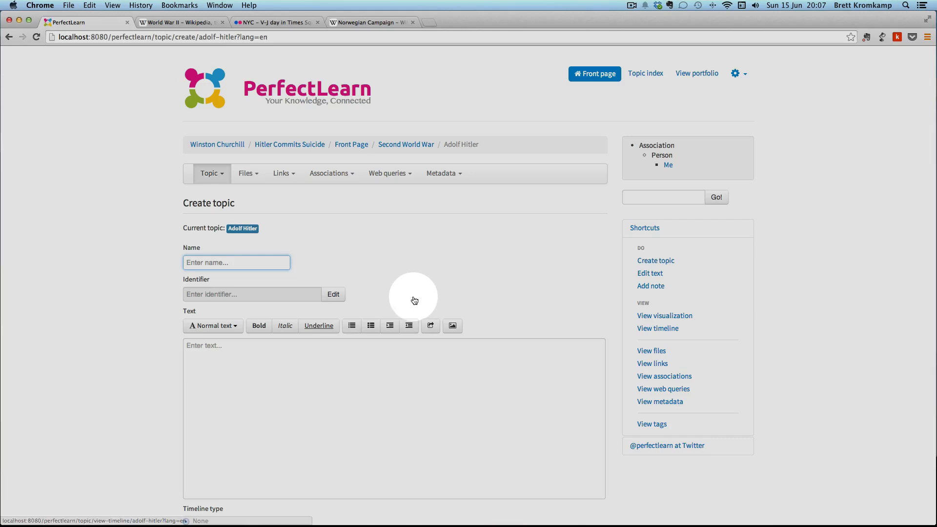
pyautogui.scroll(-3)
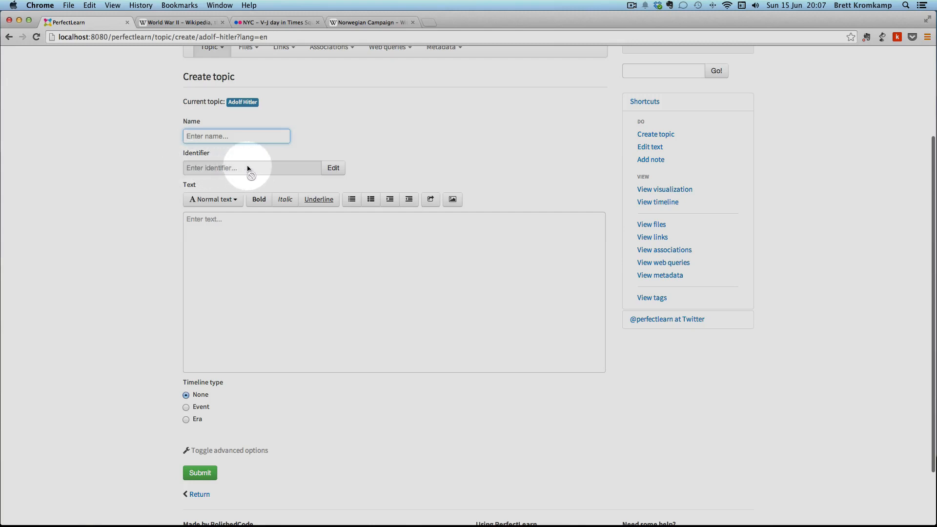
pyautogui.click(240, 135)
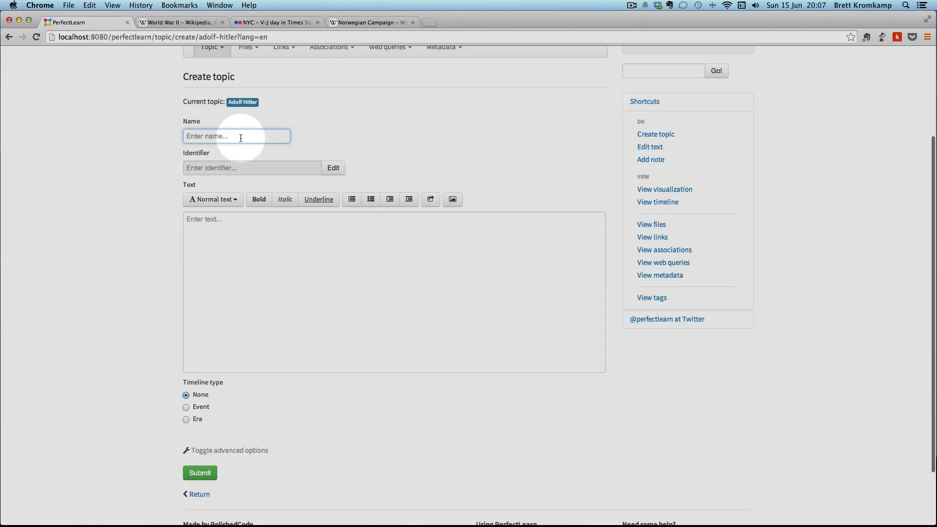
pyautogui.moveTo(164, 227)
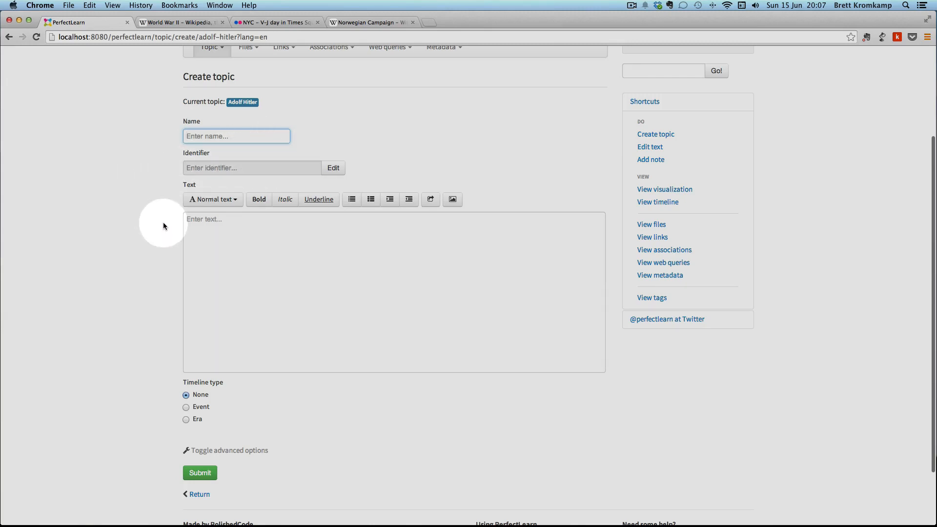
pyautogui.moveTo(117, 318)
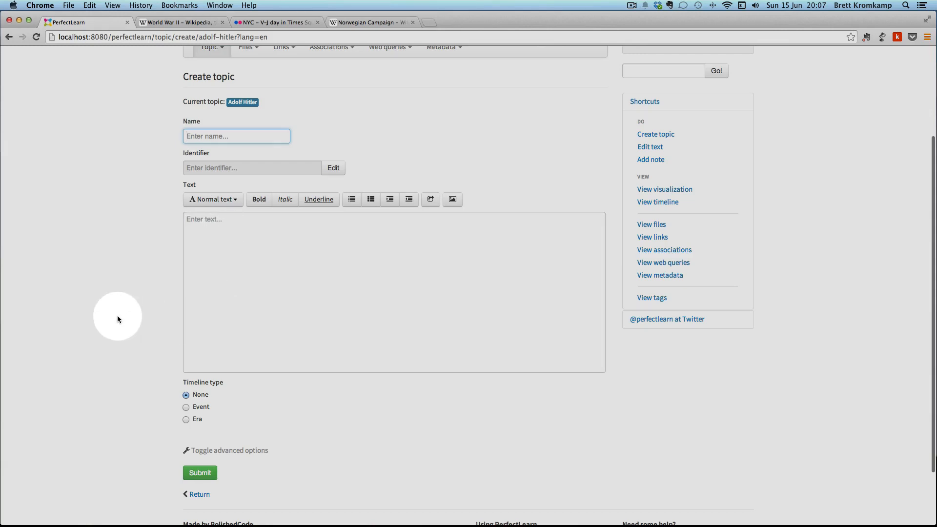
pyautogui.scroll(-3)
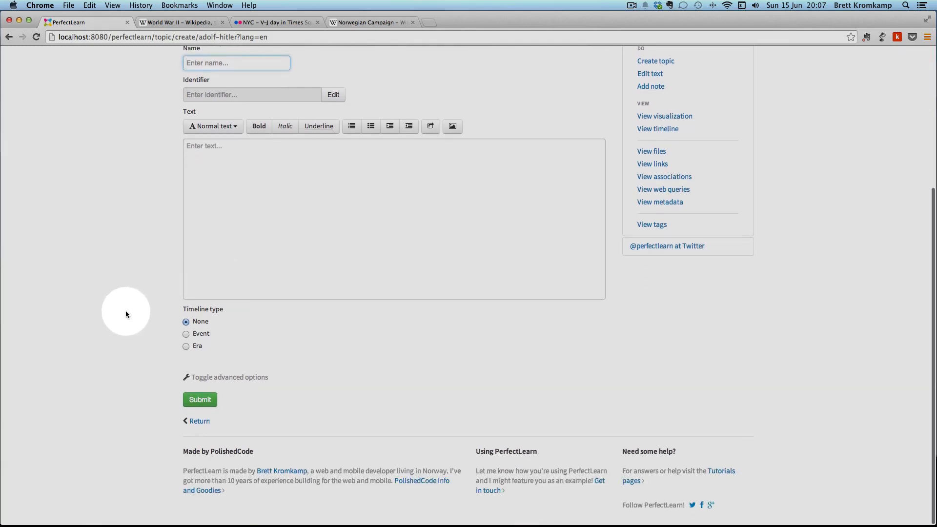
pyautogui.moveTo(227, 314)
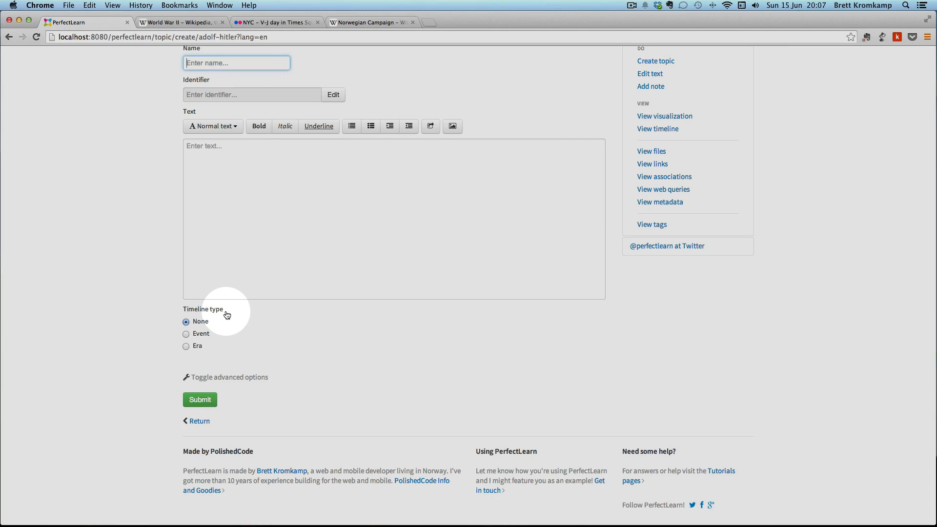
pyautogui.moveTo(184, 312)
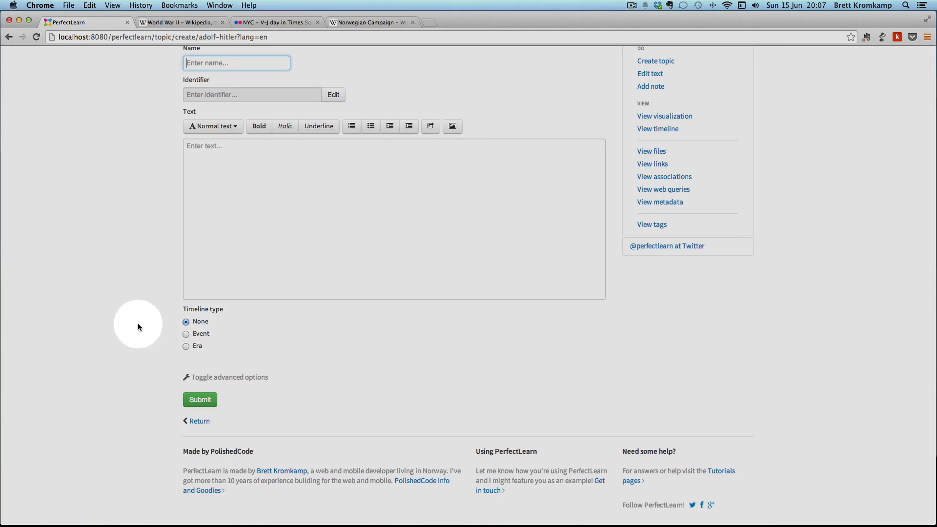
pyautogui.moveTo(187, 335)
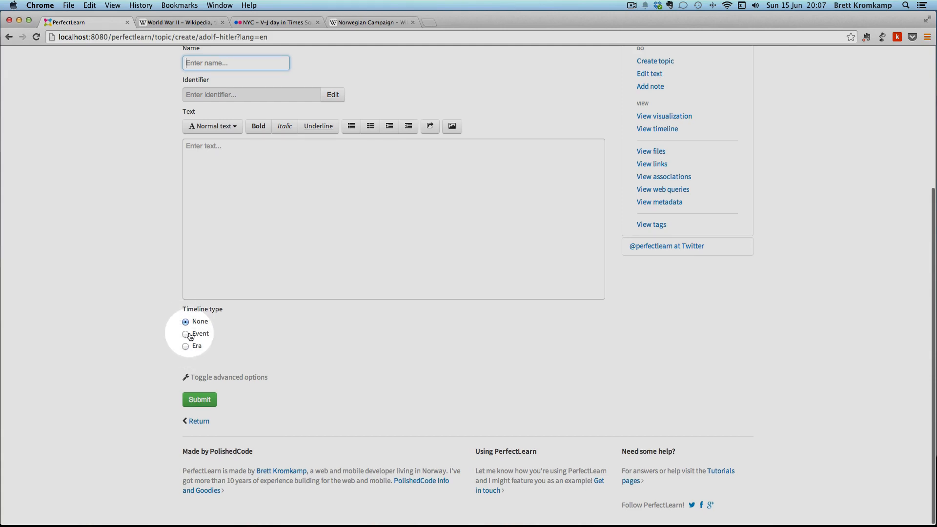
# - Review the timeline start date field, set the timeline type to Era, and return to Adolf Hitler
pyautogui.click(186, 334)
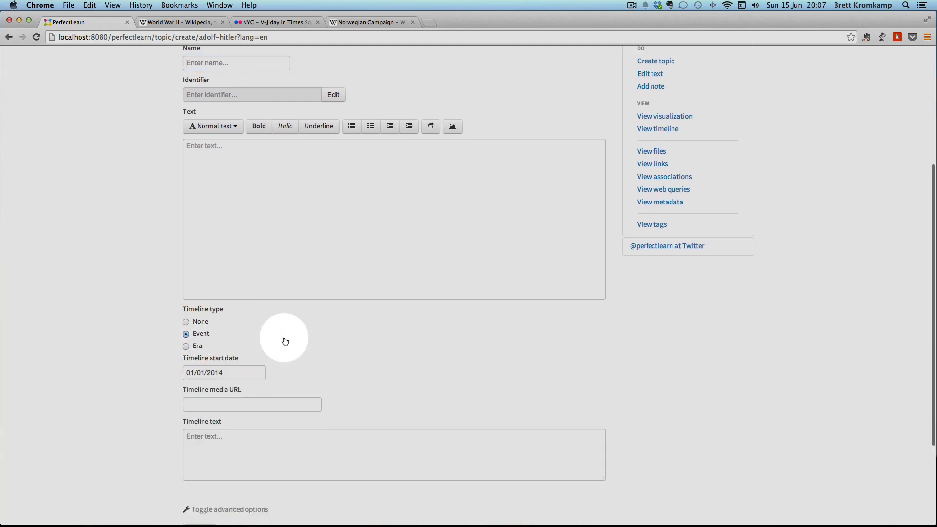
pyautogui.scroll(-3)
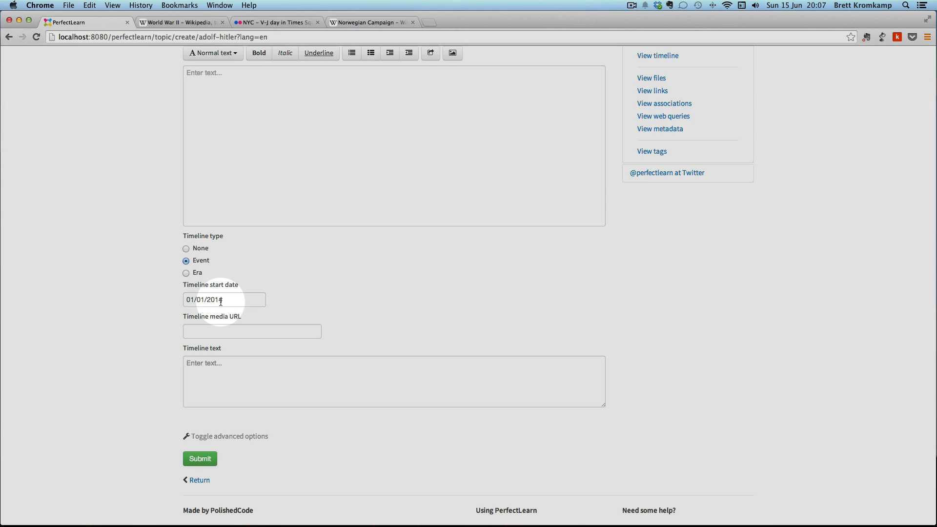
pyautogui.click(233, 332)
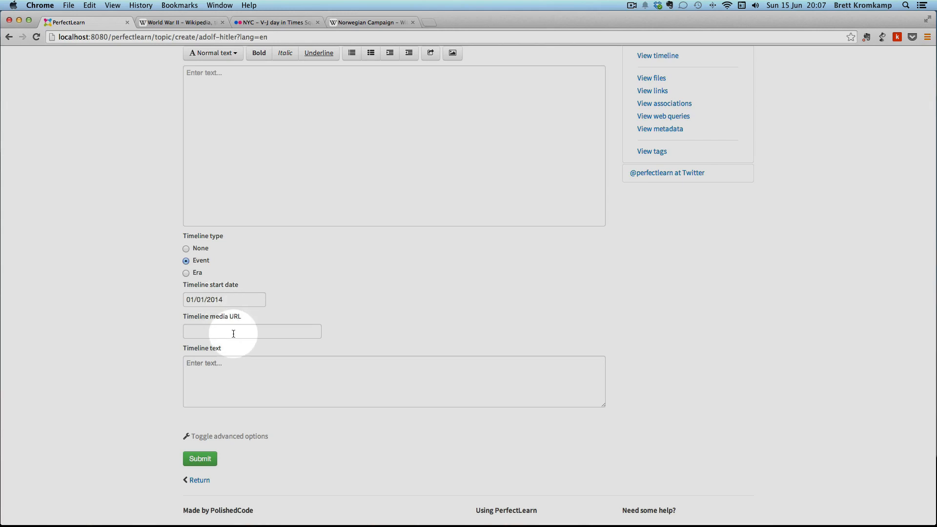
pyautogui.click(262, 365)
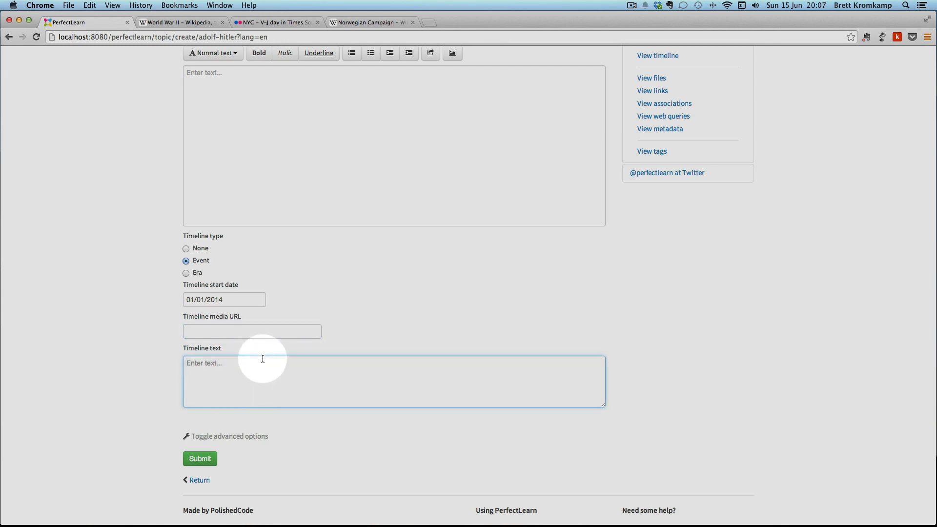
pyautogui.moveTo(243, 330)
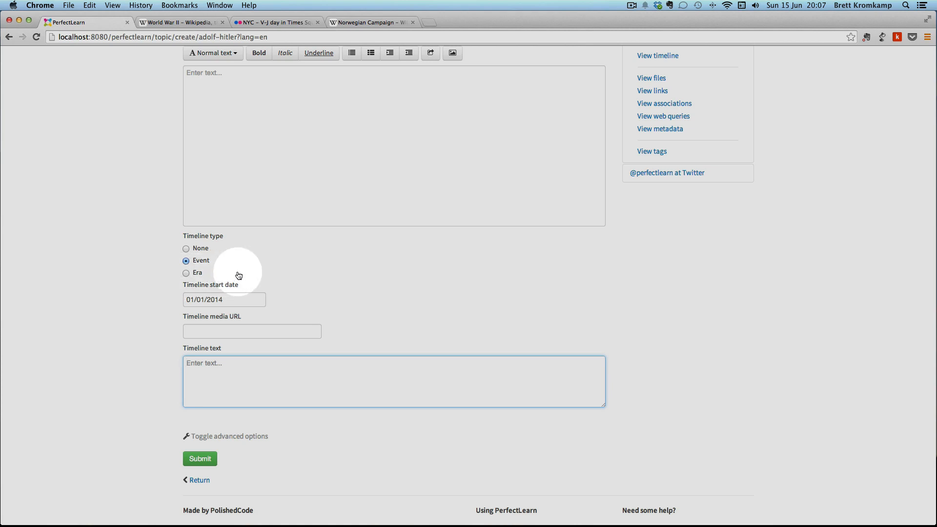
pyautogui.click(185, 273)
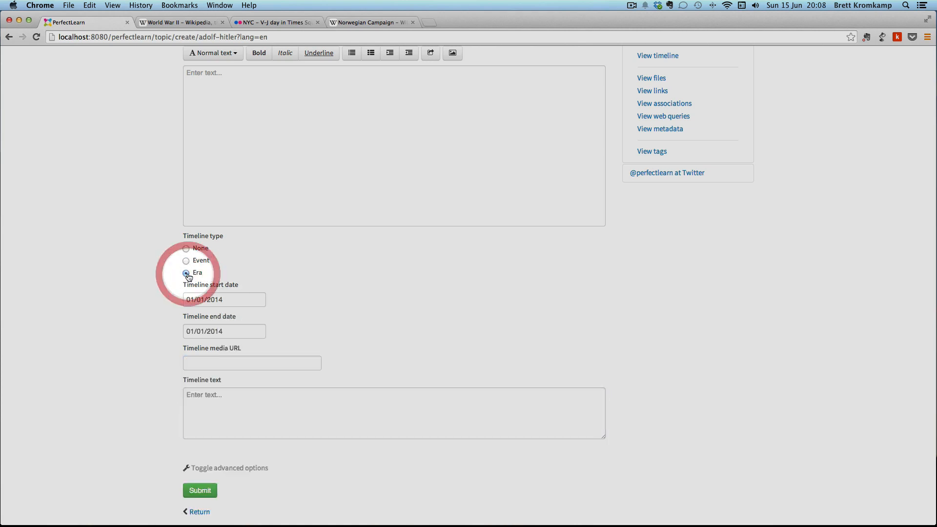
pyautogui.click(186, 273)
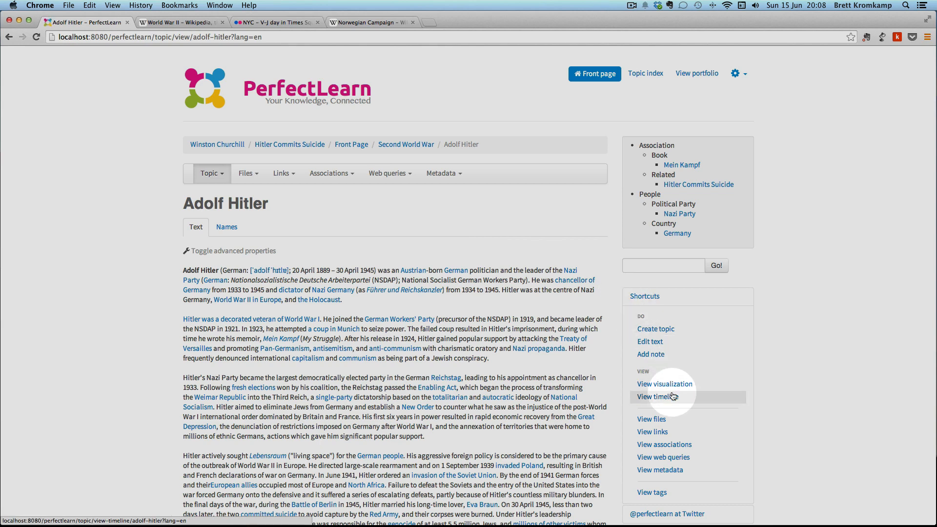
pyautogui.moveTo(646, 400)
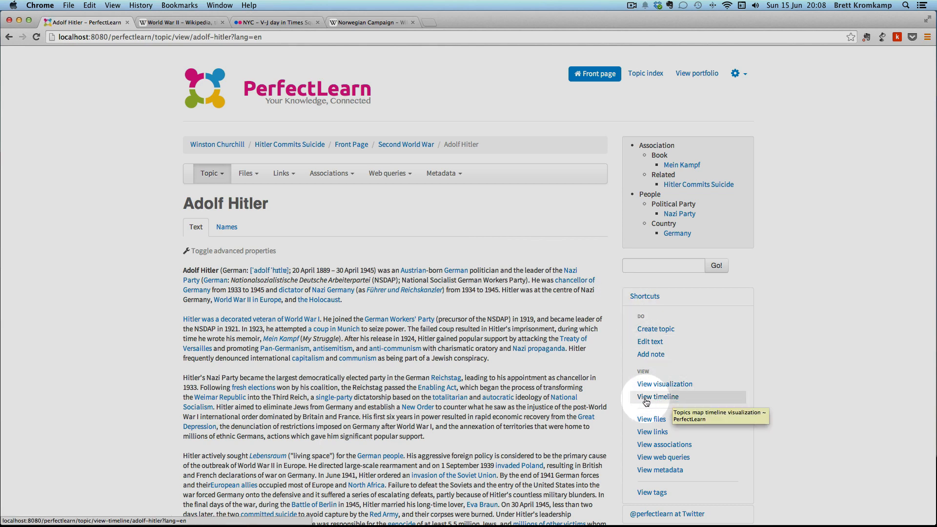
# - View Adolf Hitler's timeline, landing on the German Invasion of Poland, September 1939
pyautogui.click(658, 396)
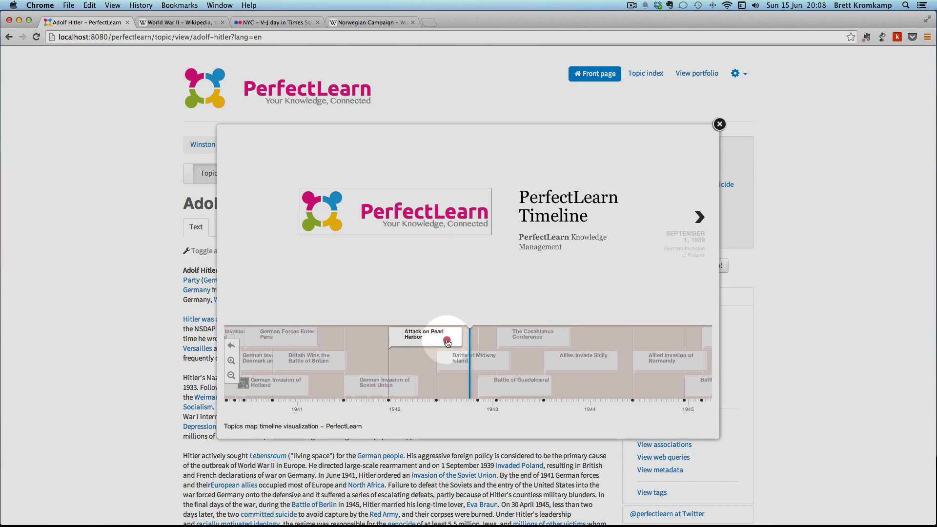
pyautogui.click(425, 336)
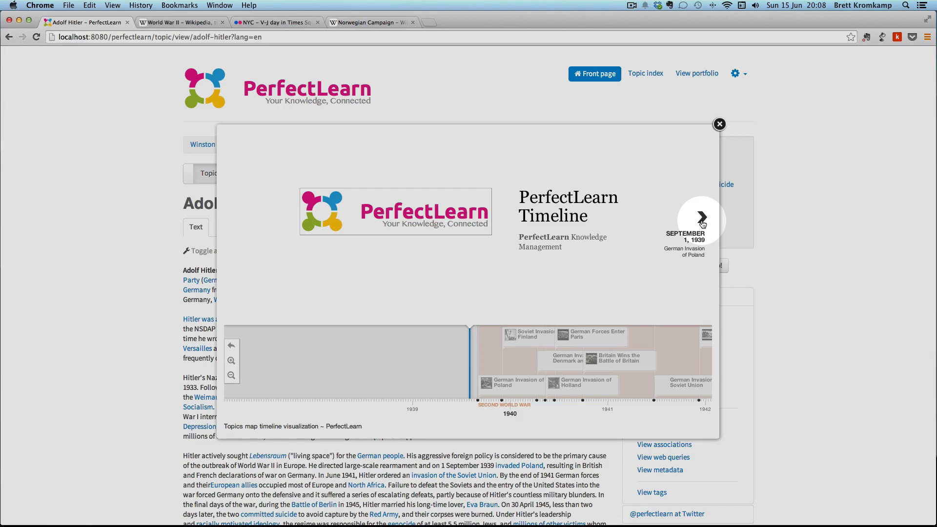
# - Play and pause the Poland invasion video, advance to Denmark and Norway, and close the extra tab
pyautogui.click(701, 220)
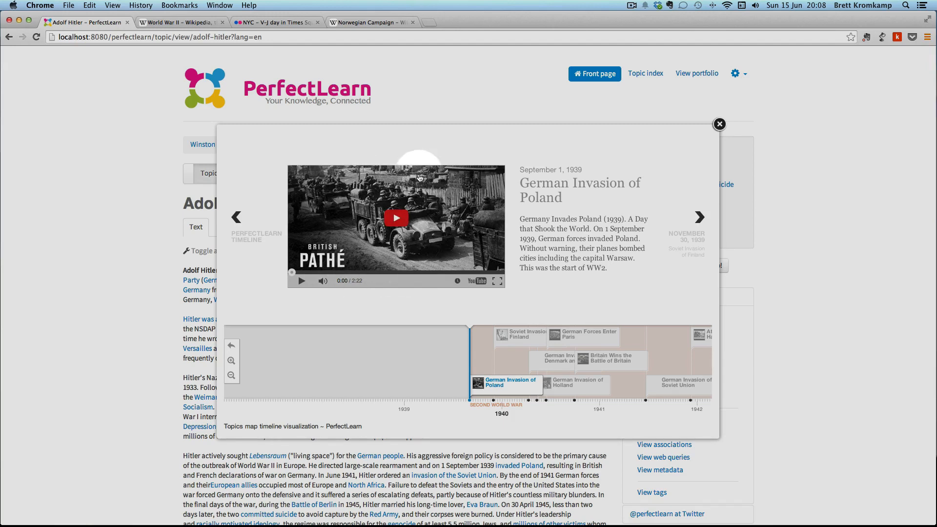
pyautogui.moveTo(416, 191)
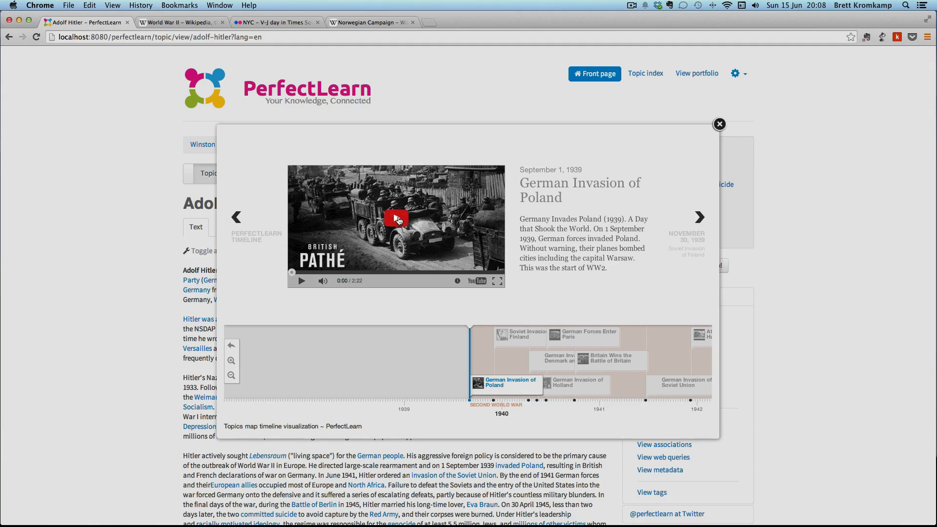
pyautogui.click(396, 219)
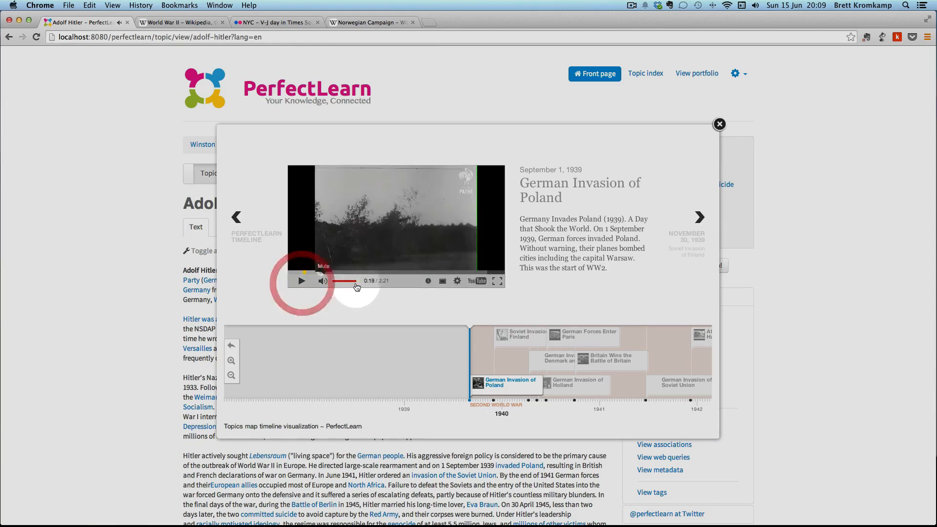
pyautogui.click(699, 217)
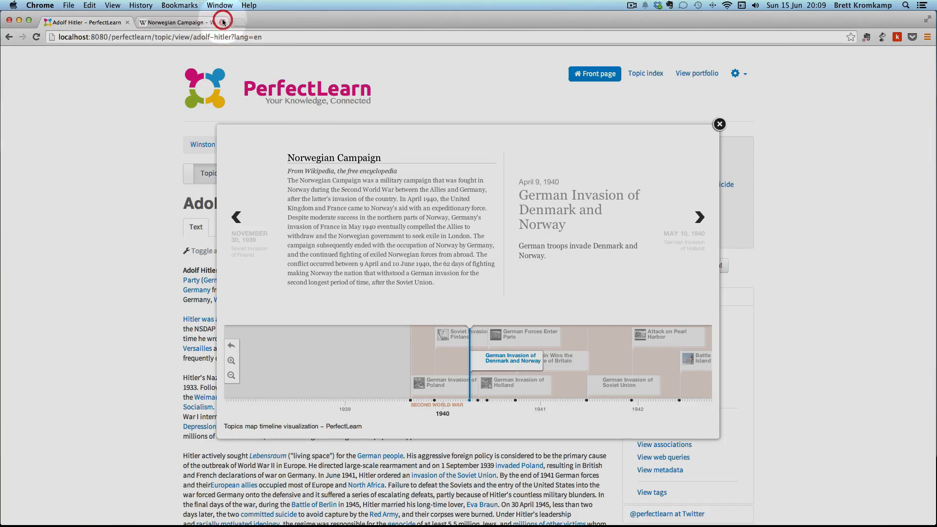
pyautogui.click(222, 22)
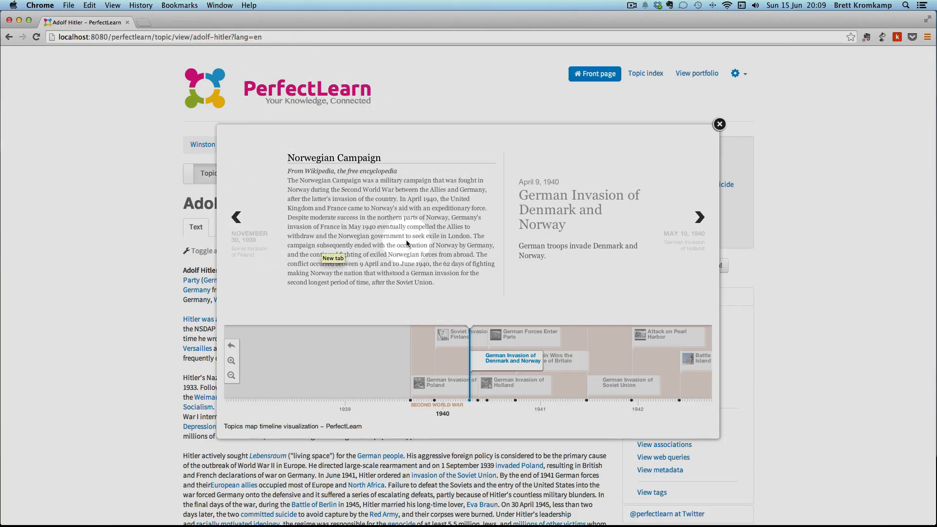
pyautogui.moveTo(401, 235)
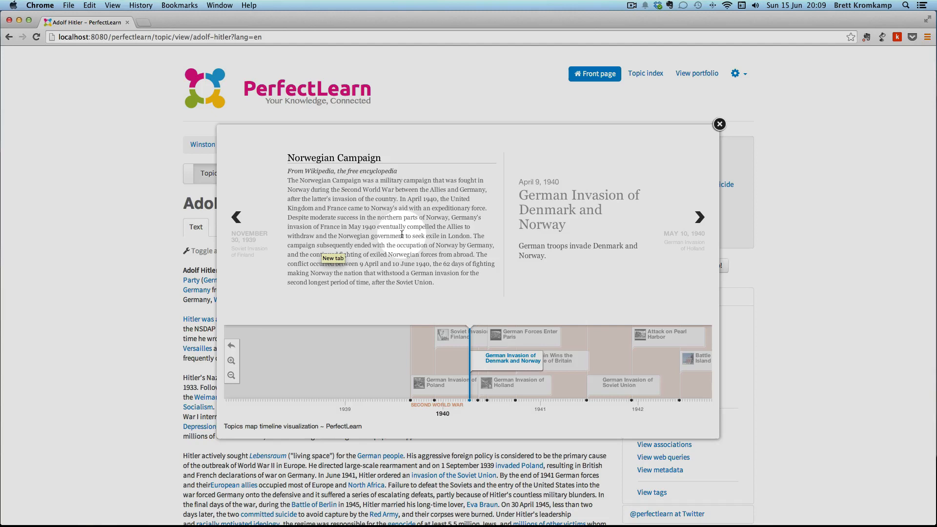
pyautogui.moveTo(423, 234)
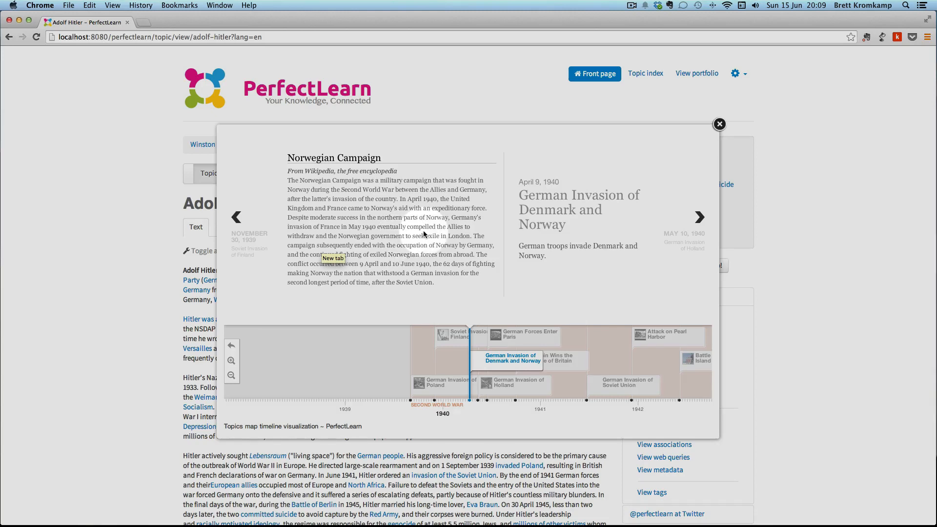
pyautogui.moveTo(308, 163)
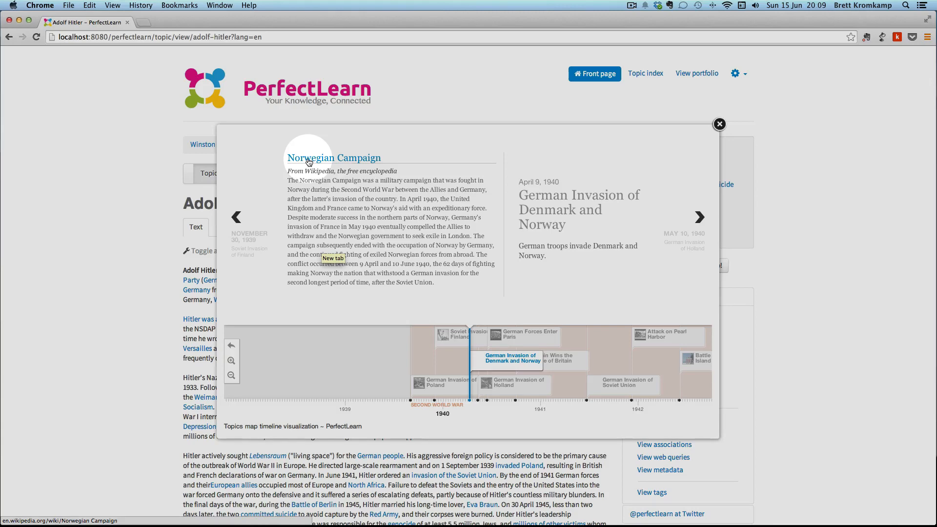
# - Read the full Norwegian Campaign Wikipedia article, then return to the PerfectLearn timeline
pyautogui.click(333, 158)
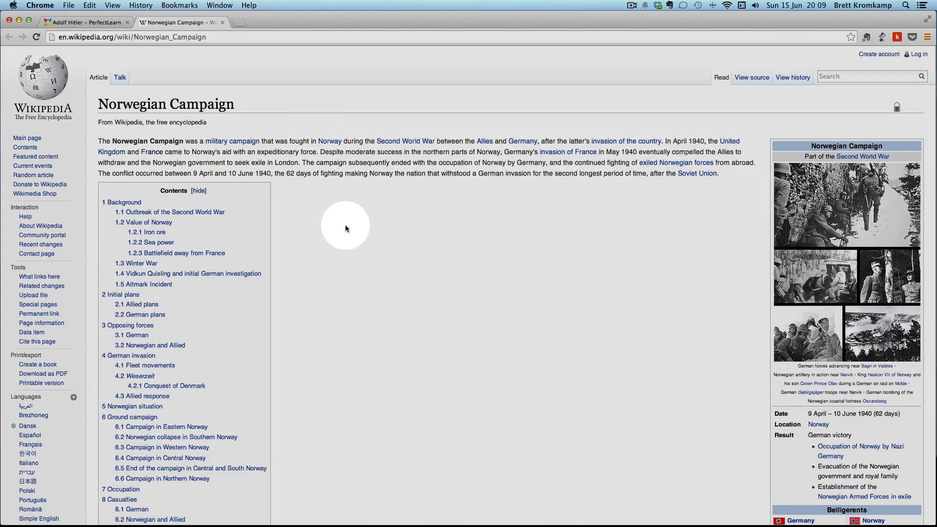
pyautogui.scroll(-3)
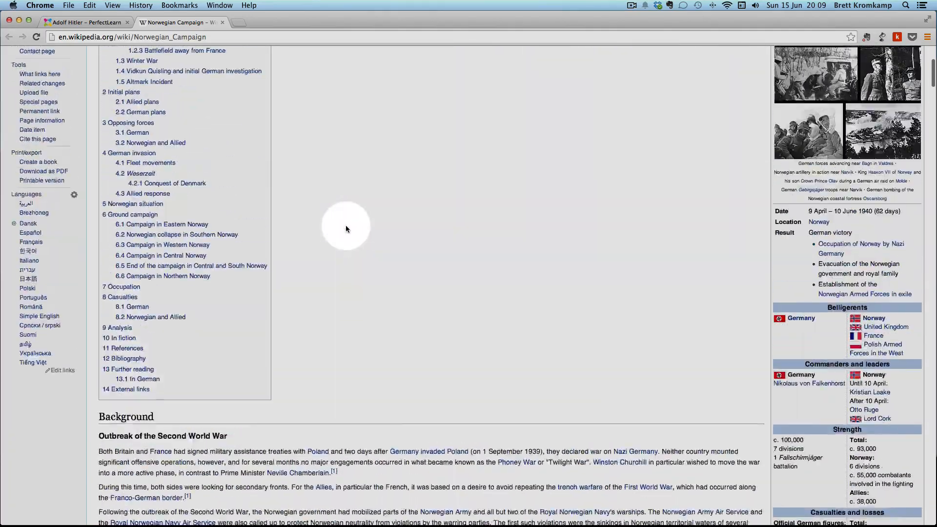
pyautogui.click(86, 22)
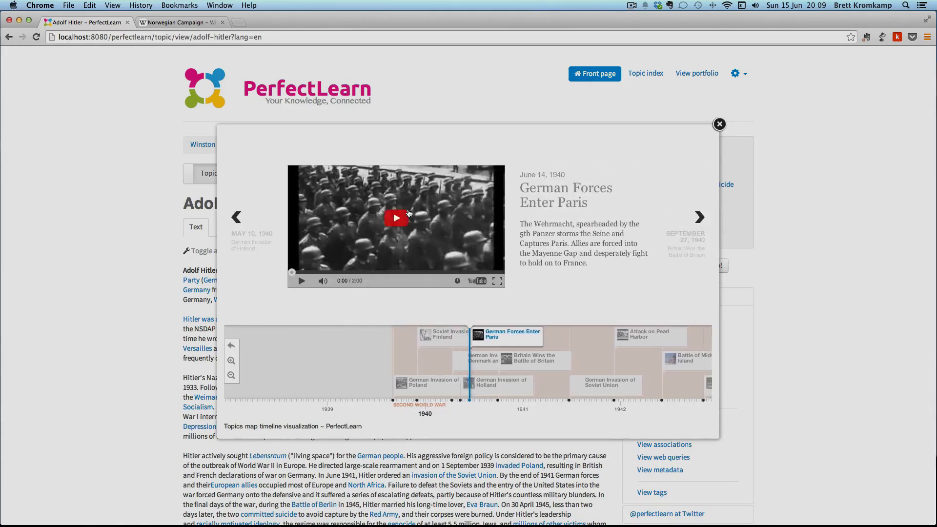
# - Step through Holland, Pearl Harbor and Midway to V-J Day 1945, viewing its Flickr photo
pyautogui.click(237, 217)
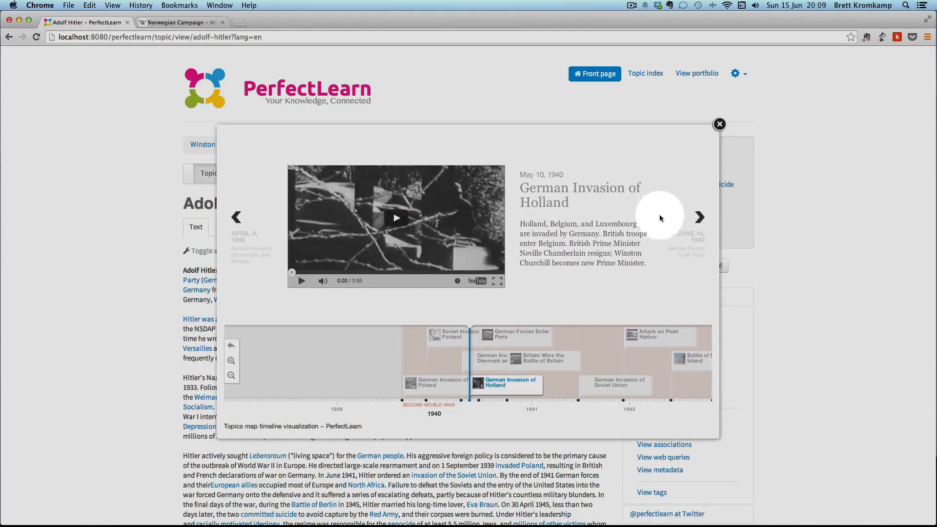
pyautogui.click(699, 217)
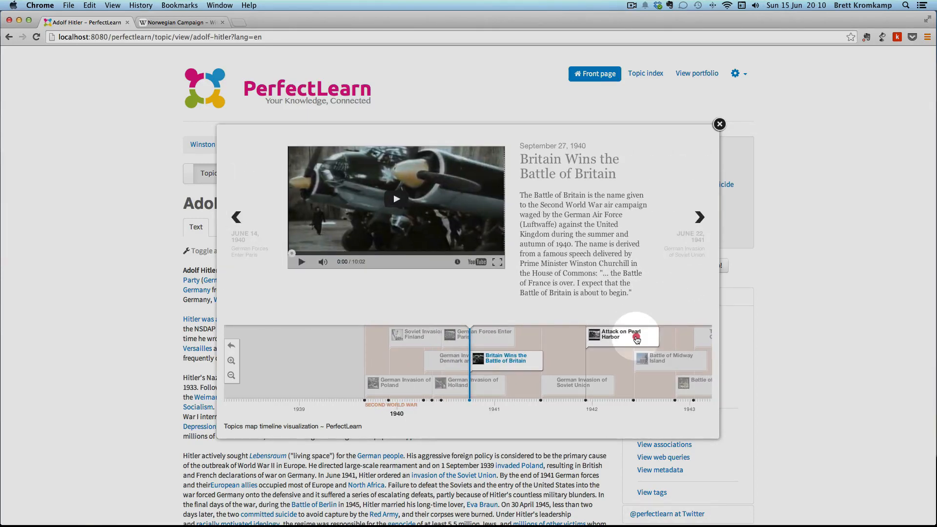
pyautogui.click(621, 334)
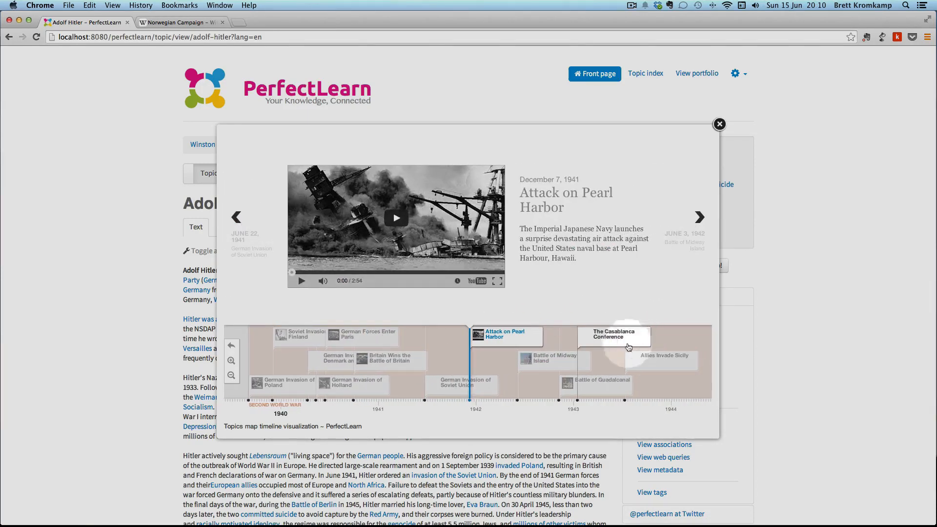
pyautogui.click(699, 216)
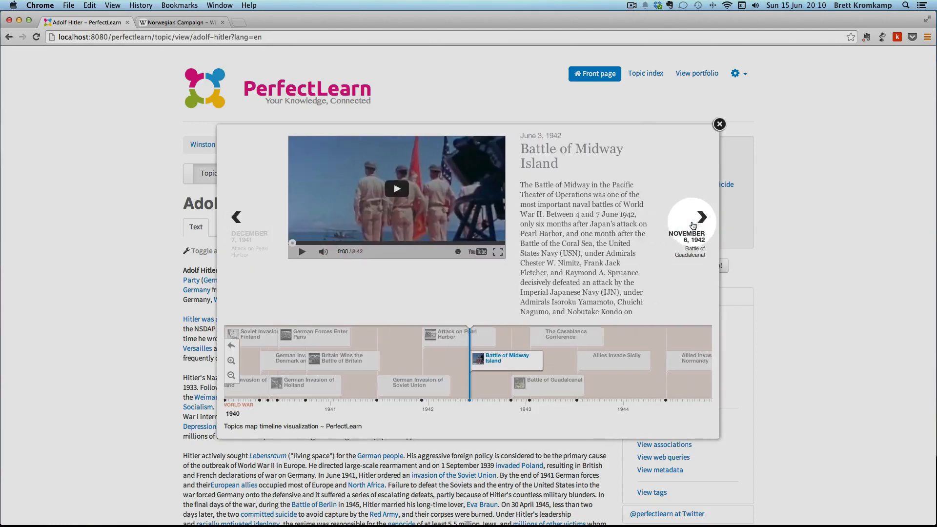
pyautogui.click(693, 218)
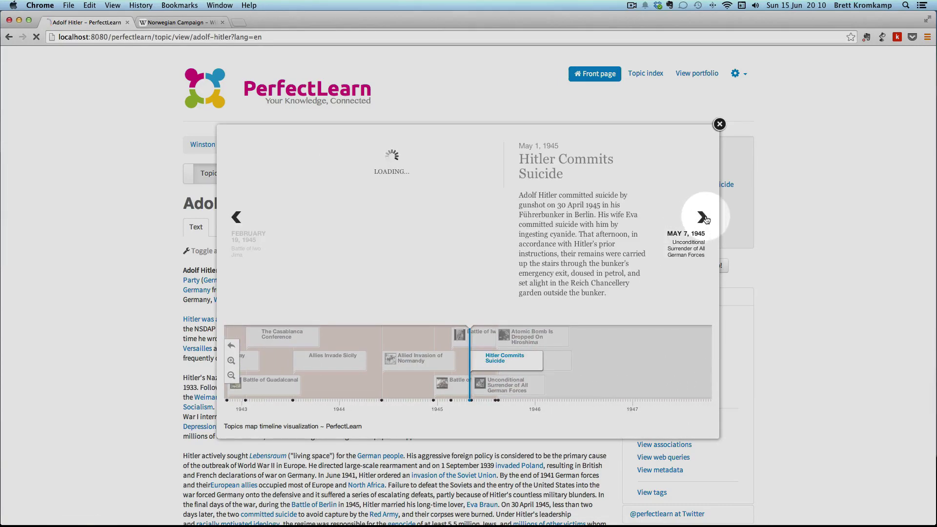
pyautogui.click(704, 217)
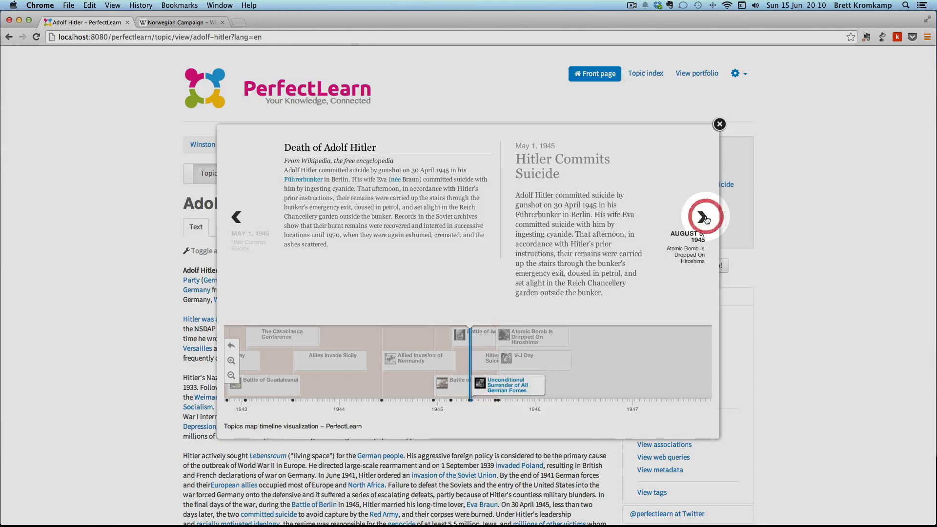
pyautogui.click(703, 216)
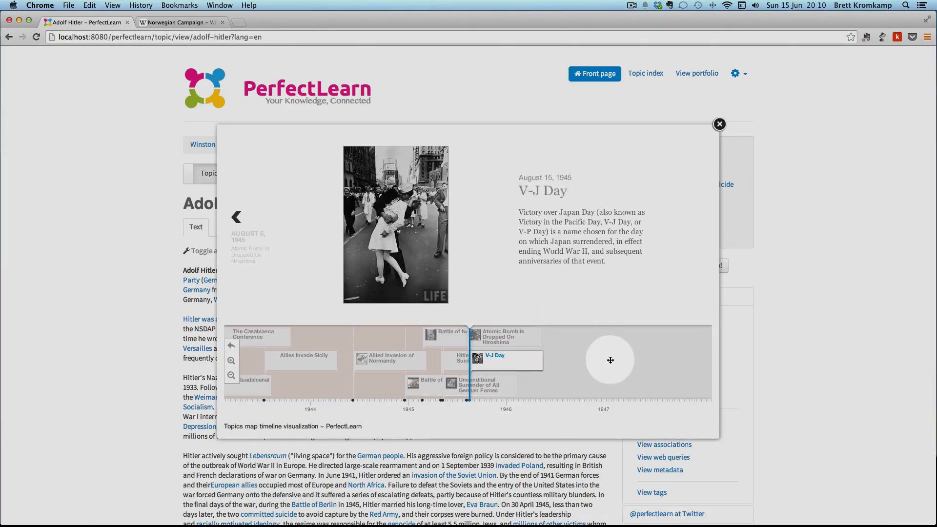
pyautogui.moveTo(387, 232)
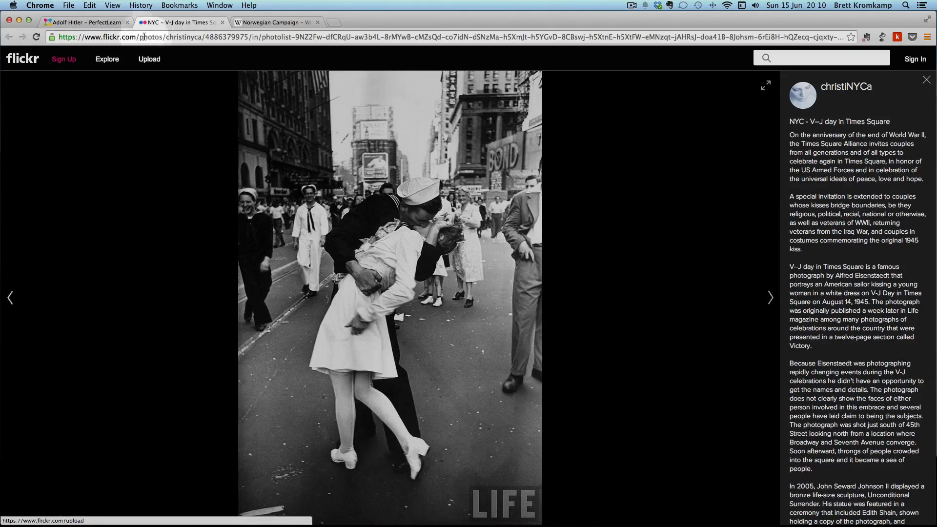
pyautogui.click(86, 22)
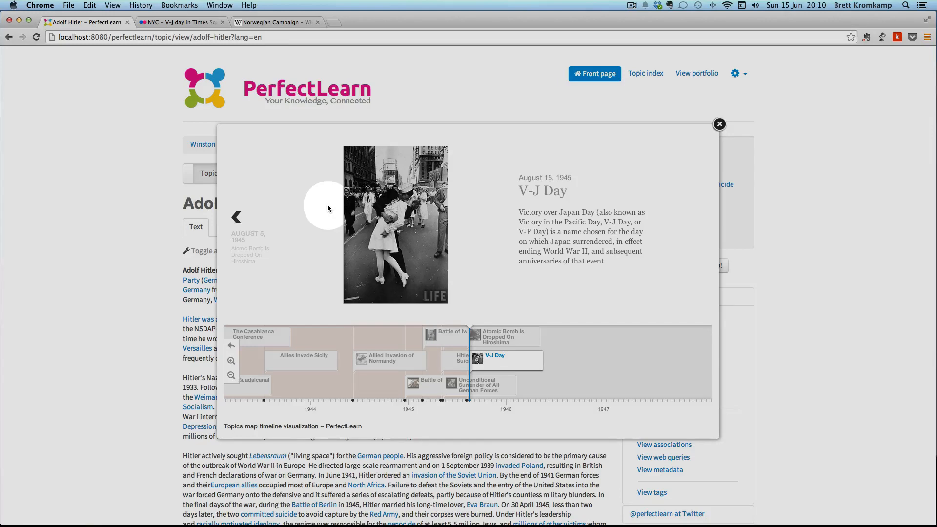
pyautogui.moveTo(538, 207)
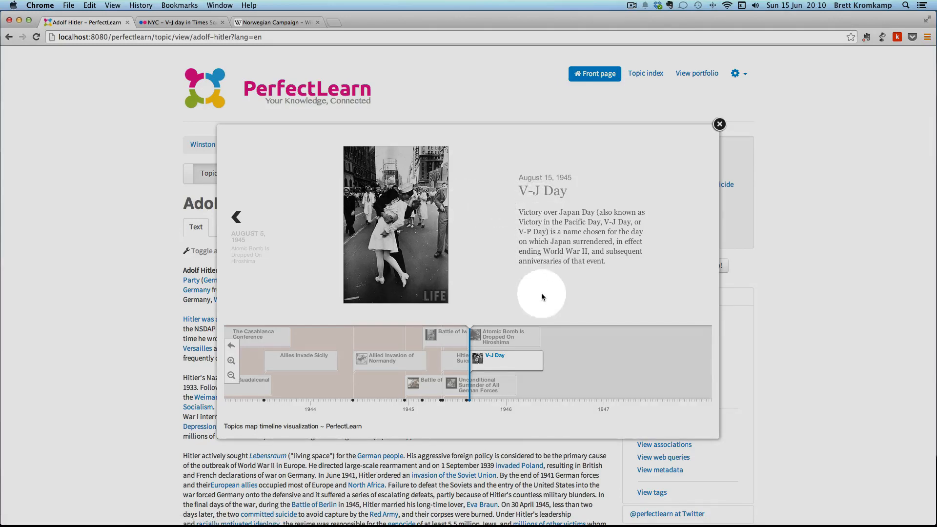
pyautogui.moveTo(453, 361)
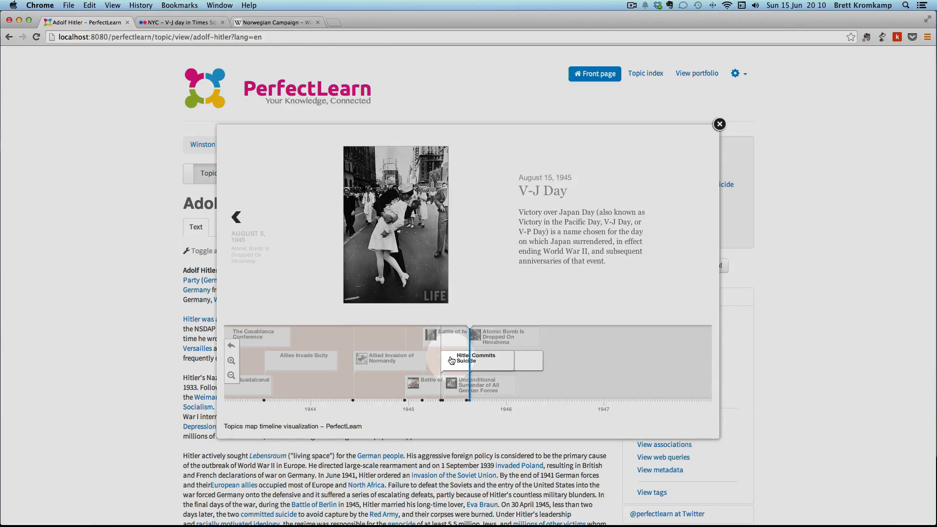
# - Show the Hitler Commits Suicide event, May 1945, with its Death of Adolf Hitler excerpt
pyautogui.click(476, 360)
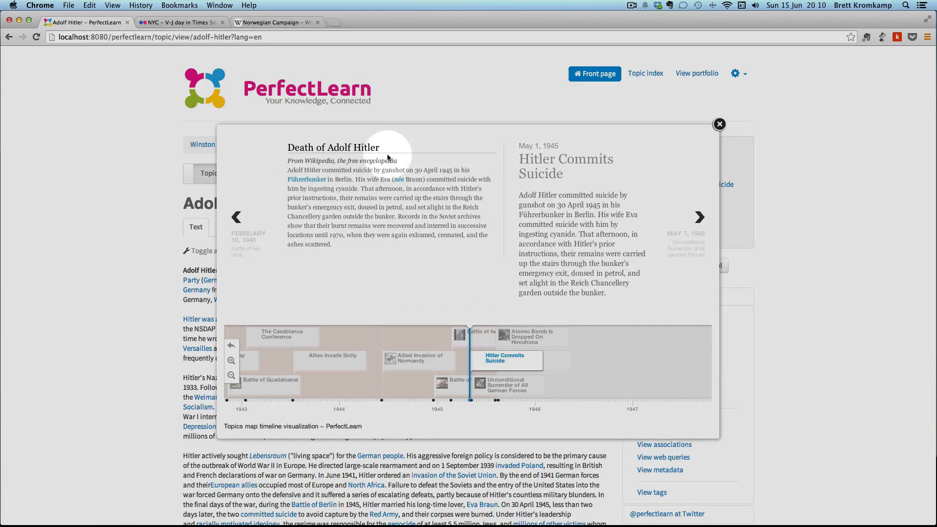
pyautogui.moveTo(553, 163)
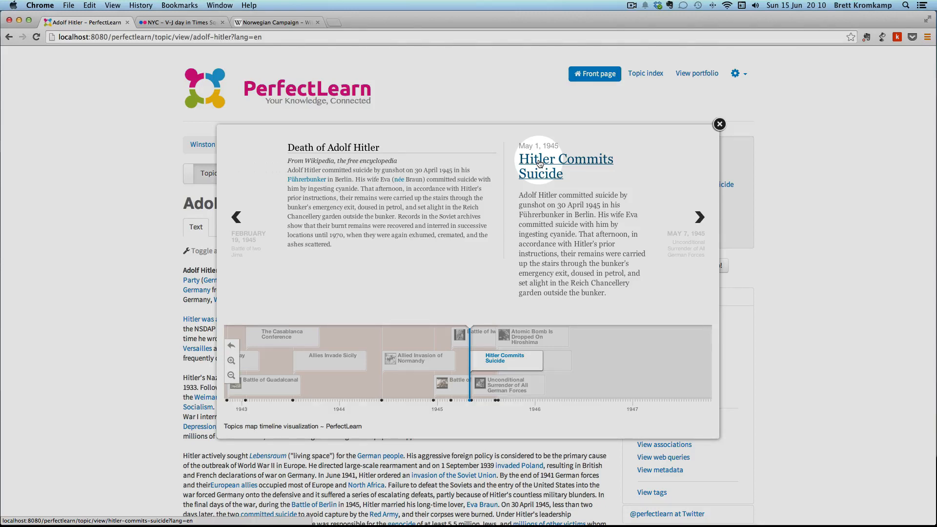
# - Go to the Hitler Commits Suicide topic, view its related-topics graph, then close it
pyautogui.click(566, 158)
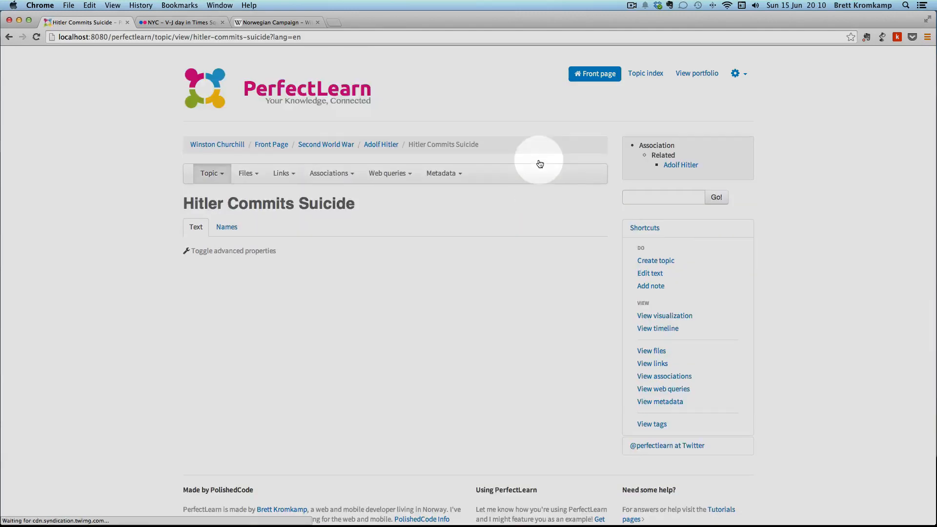
pyautogui.moveTo(389, 211)
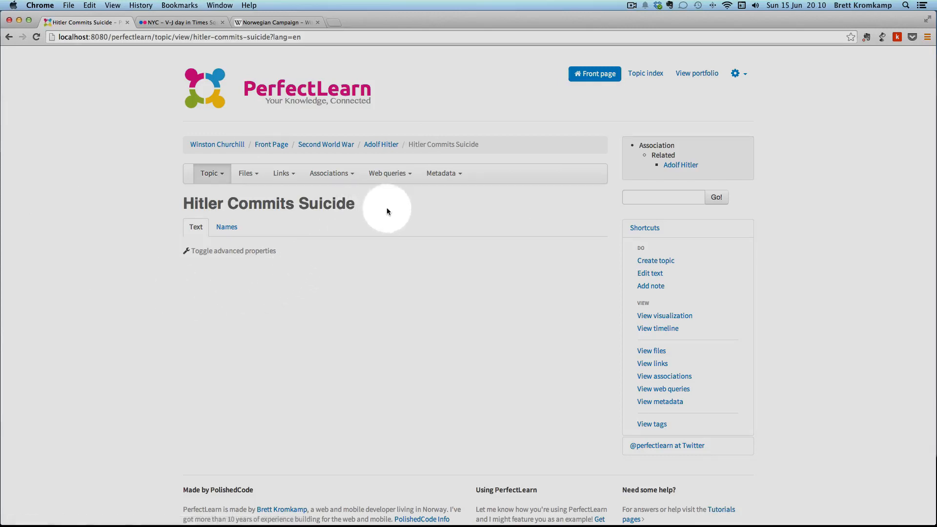
pyautogui.moveTo(445, 254)
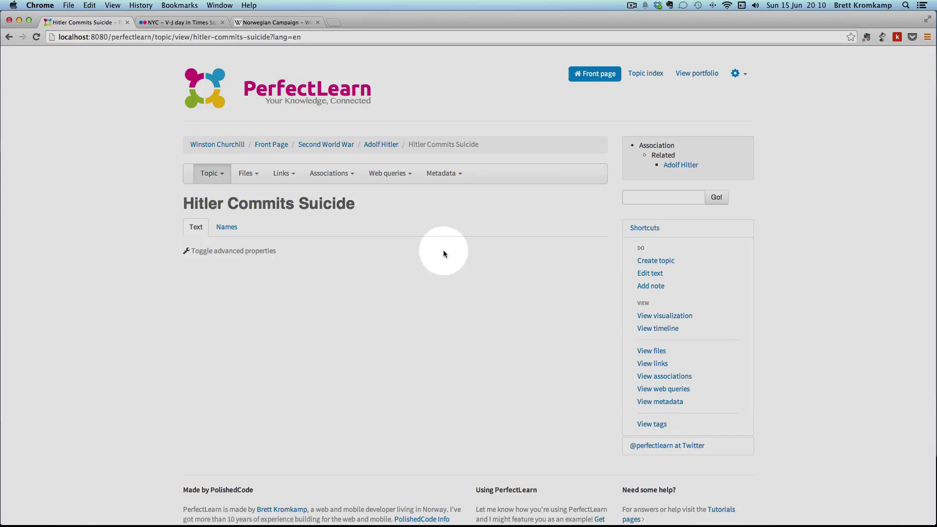
pyautogui.moveTo(678, 318)
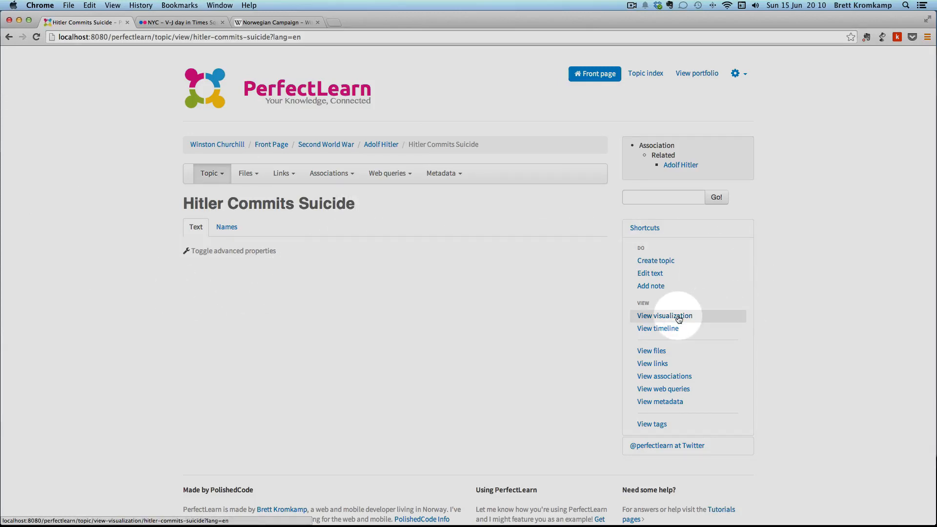
pyautogui.click(664, 316)
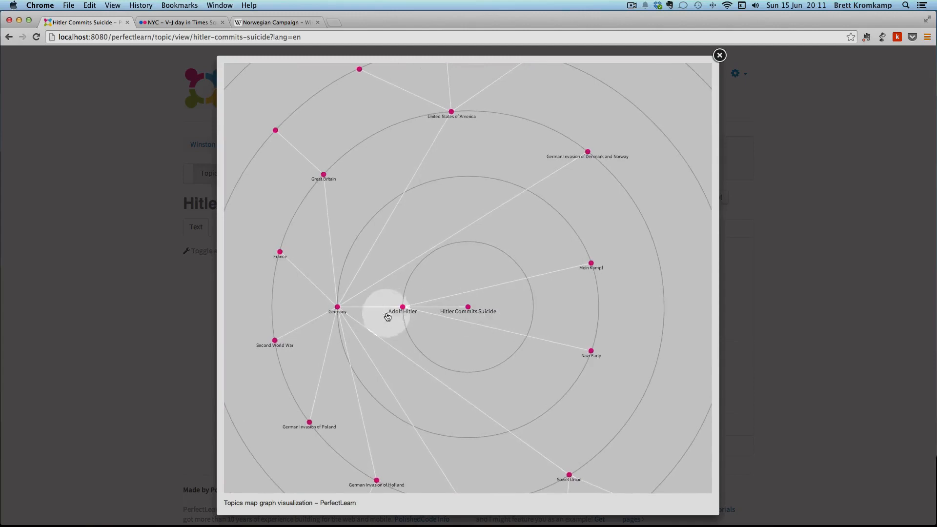
pyautogui.click(402, 307)
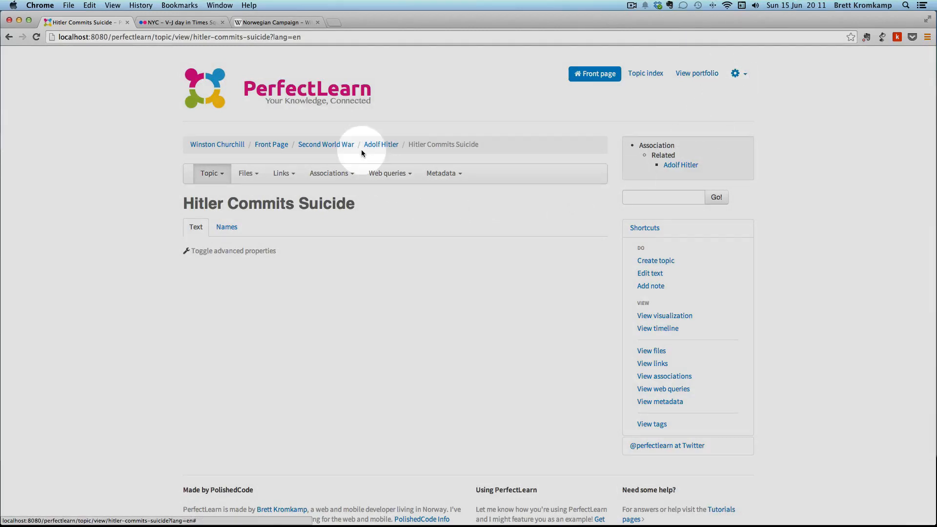
# - Return to the Second World War topic via the breadcrumb and bring up its Web queries choices
pyautogui.click(326, 144)
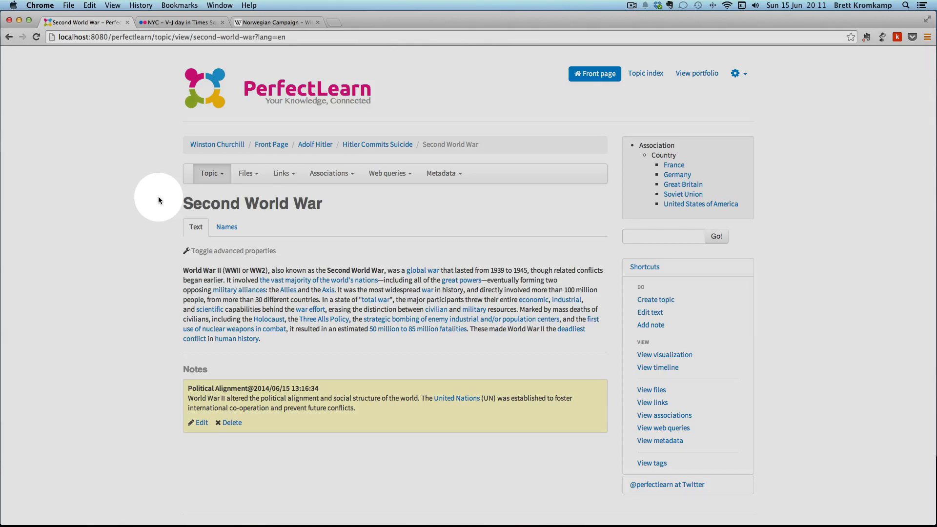
pyautogui.click(407, 174)
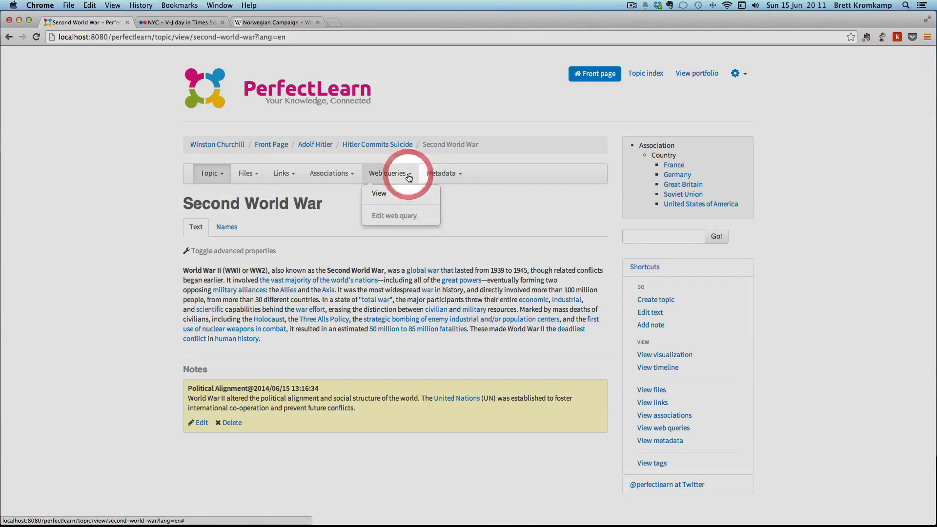
# - View the Second World War web query's list of related articles
pyautogui.click(378, 193)
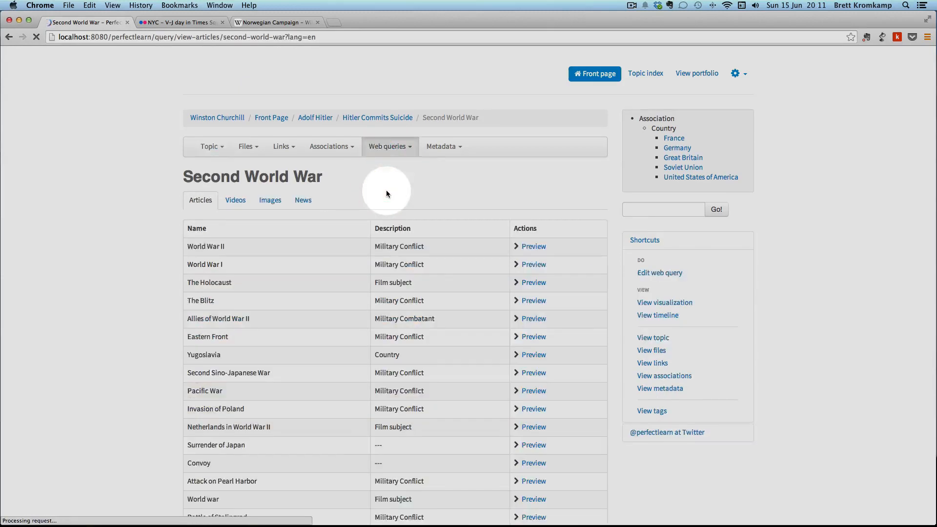
pyautogui.scroll(-3)
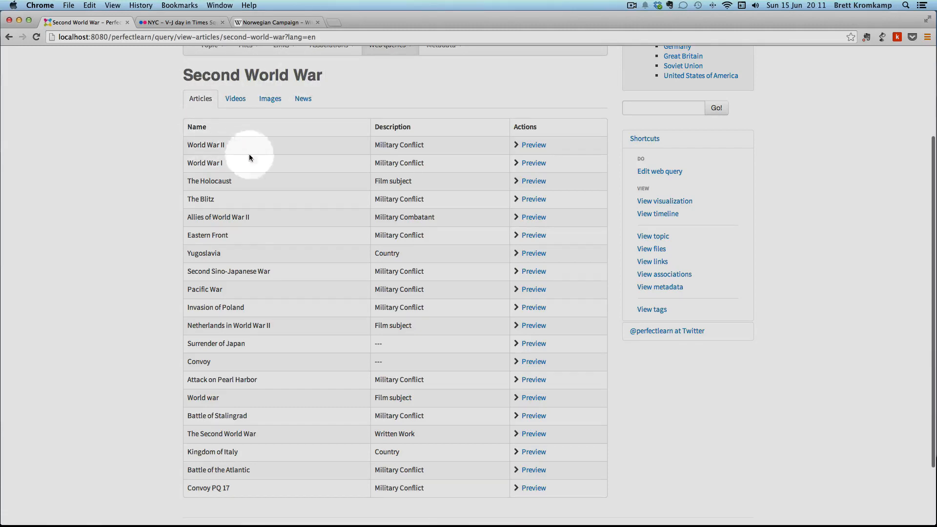
pyautogui.moveTo(197, 190)
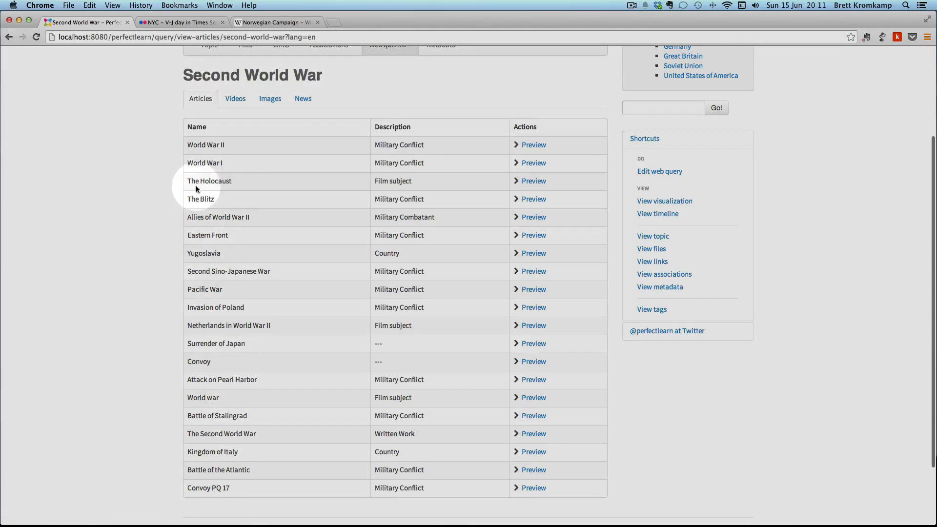
pyautogui.scroll(3)
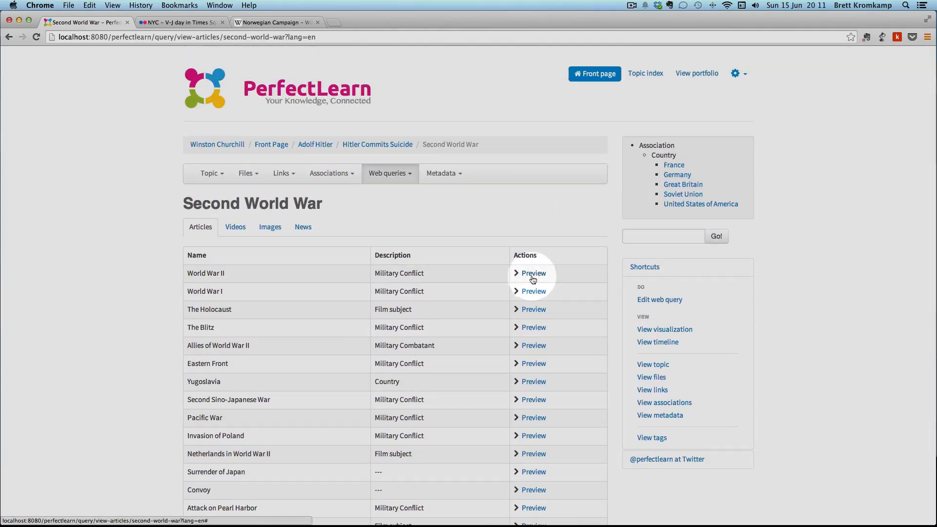
pyautogui.moveTo(534, 295)
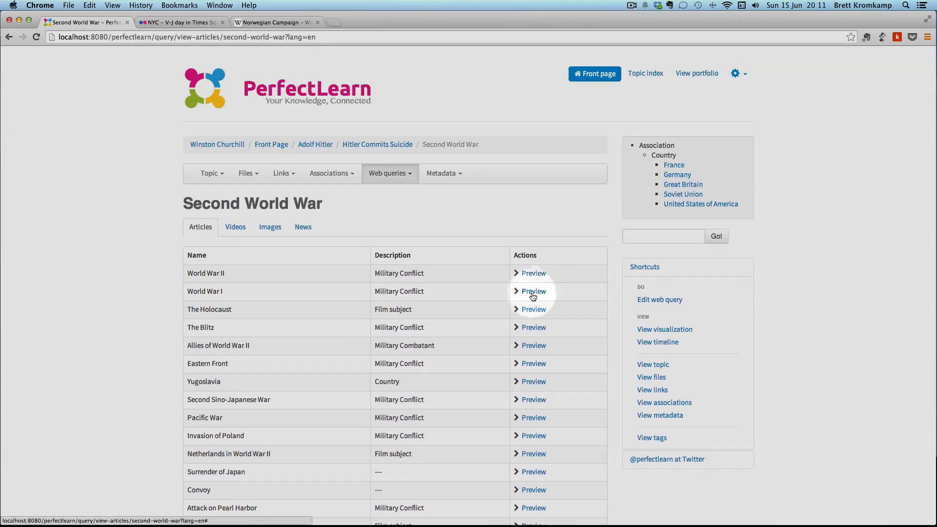
# - Preview the World War II article, send its Wikipedia page to a new tab, and close the preview
pyautogui.click(533, 291)
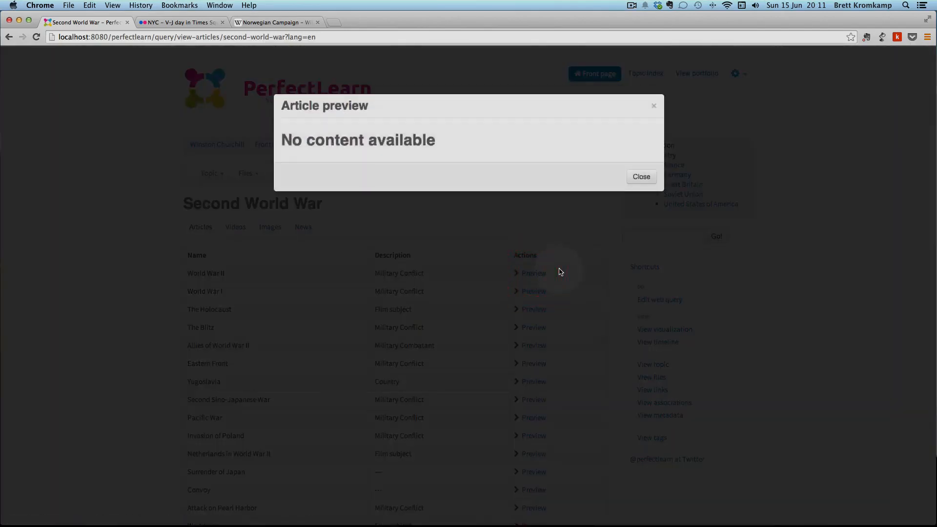
pyautogui.click(531, 273)
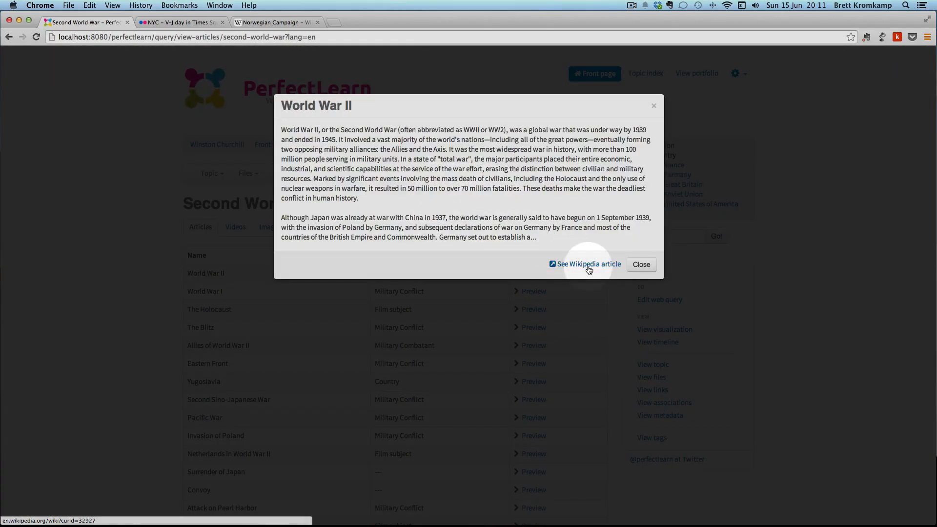
pyautogui.click(588, 263)
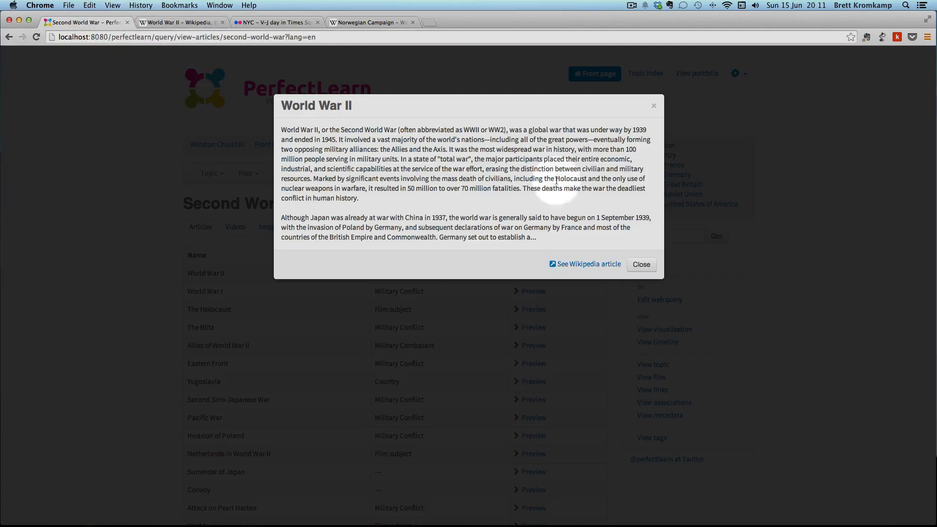
pyautogui.click(641, 263)
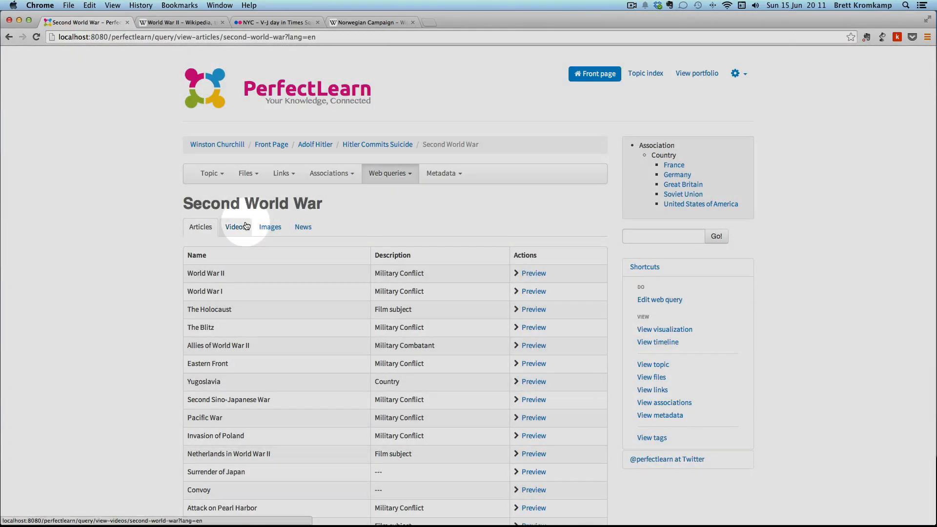
pyautogui.click(235, 226)
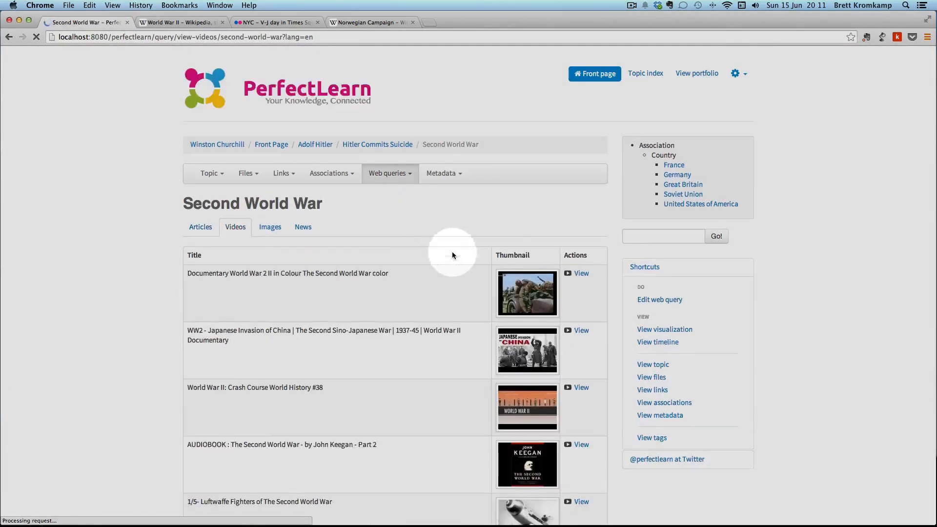
pyautogui.scroll(-3)
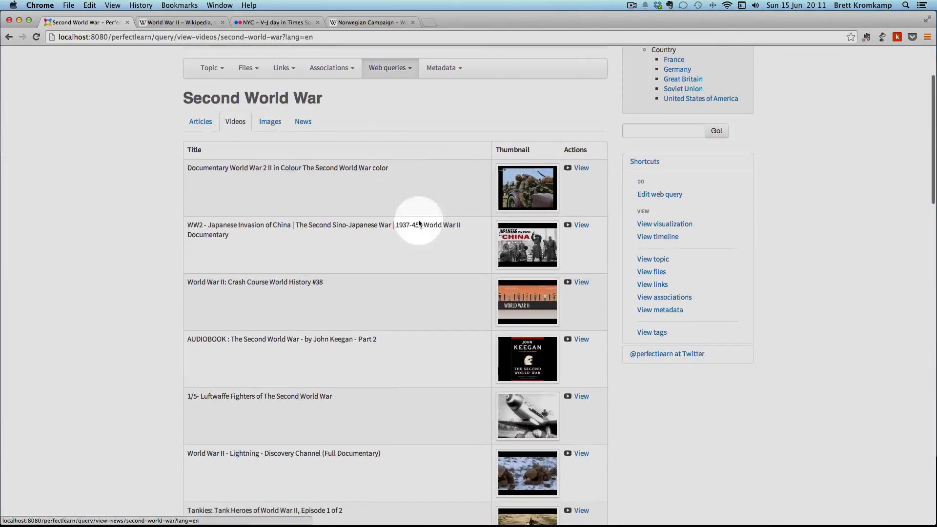
pyautogui.scroll(-3)
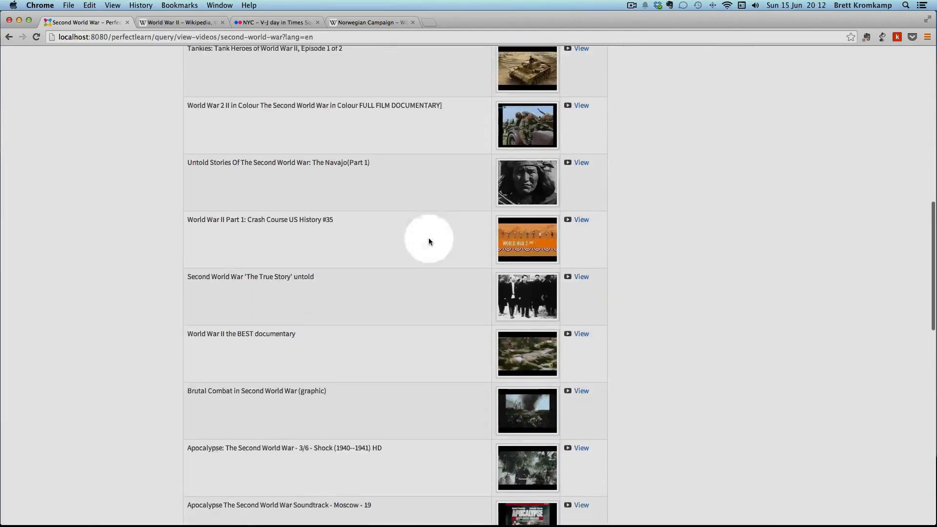
pyautogui.scroll(3)
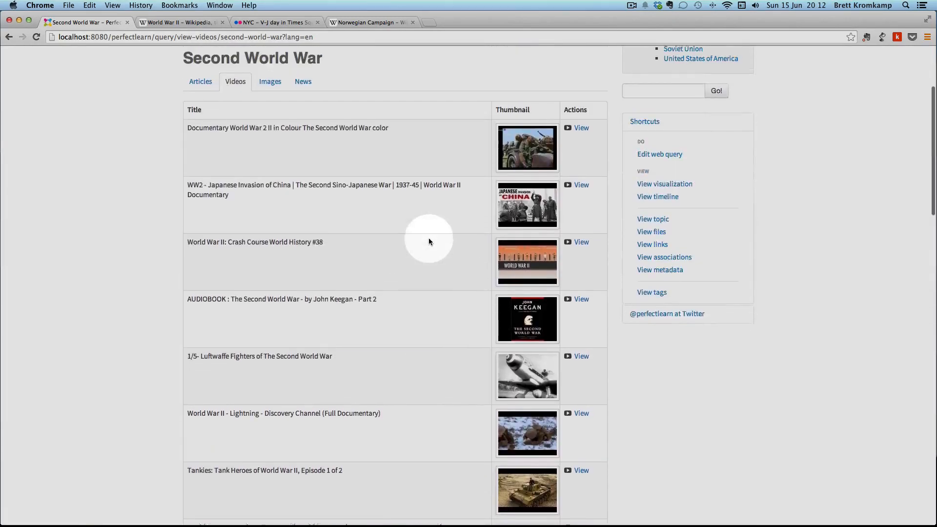
pyautogui.scroll(-3)
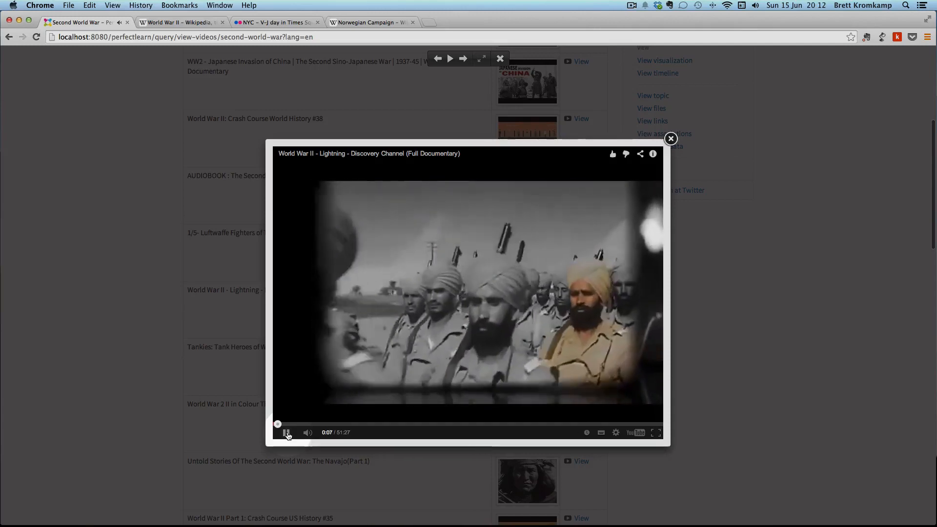
pyautogui.click(287, 432)
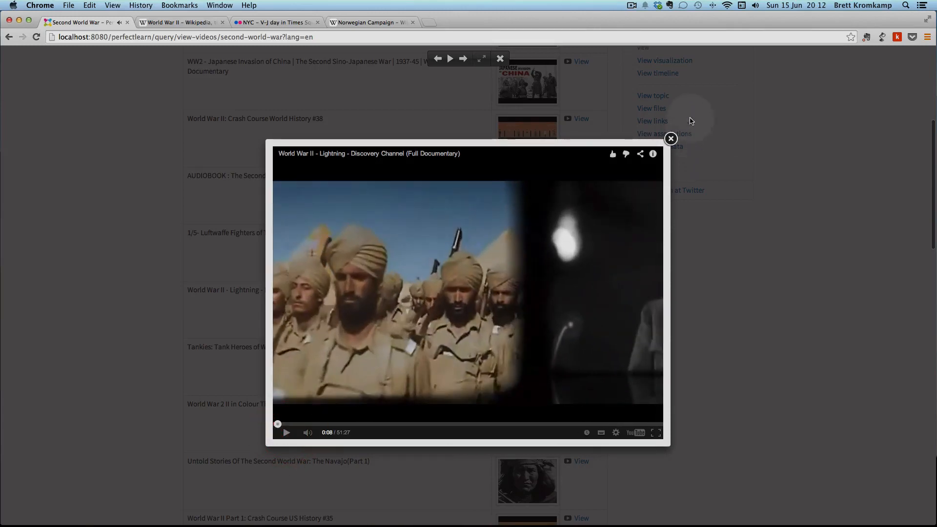
pyautogui.click(671, 139)
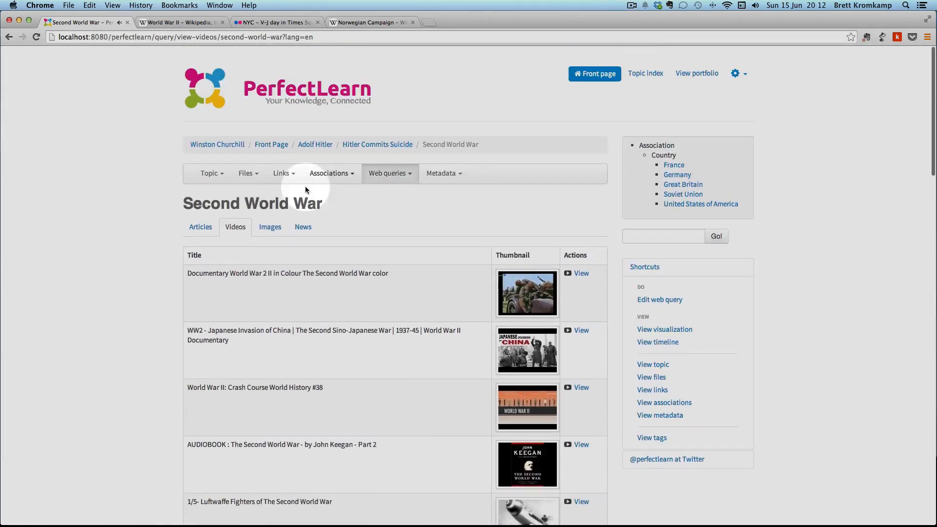
# - Browse the web query's image results, viewing the Matilda II tank photo in the lightbox and closing it
pyautogui.click(270, 226)
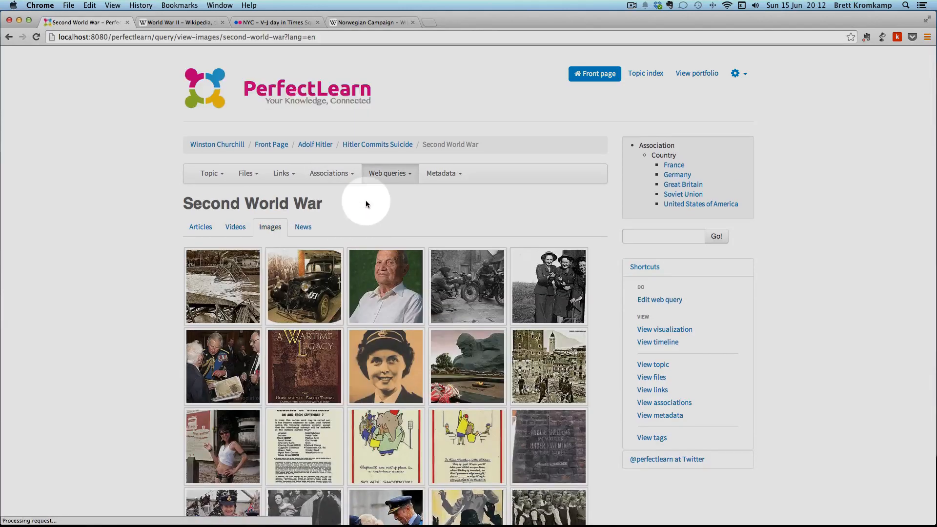
pyautogui.scroll(-3)
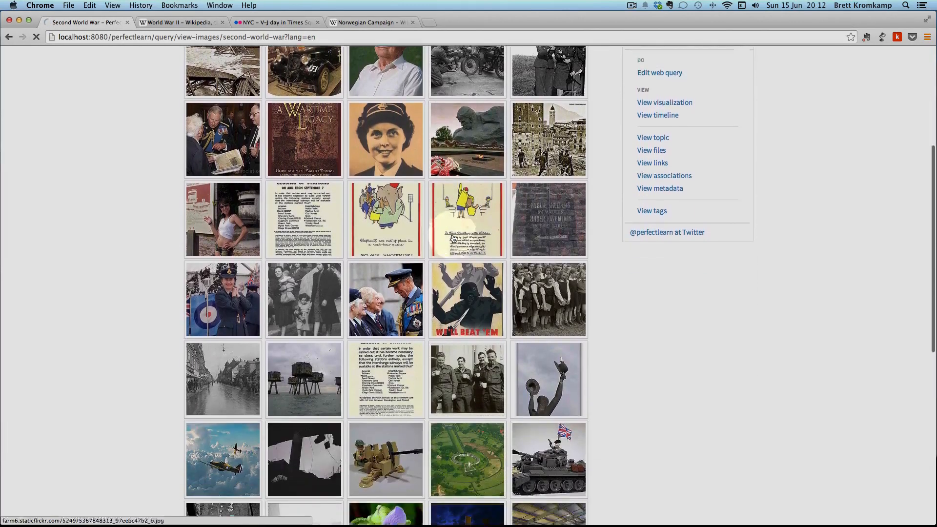
pyautogui.scroll(-3)
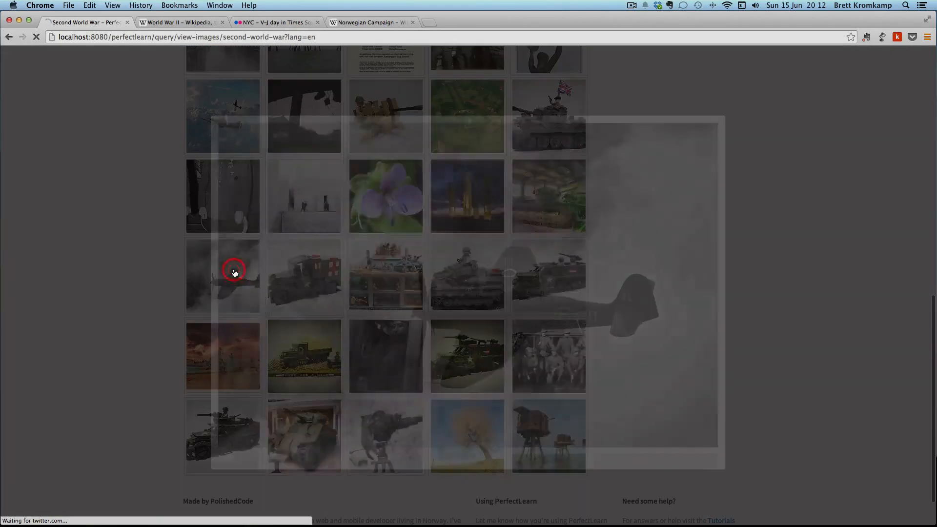
pyautogui.click(234, 271)
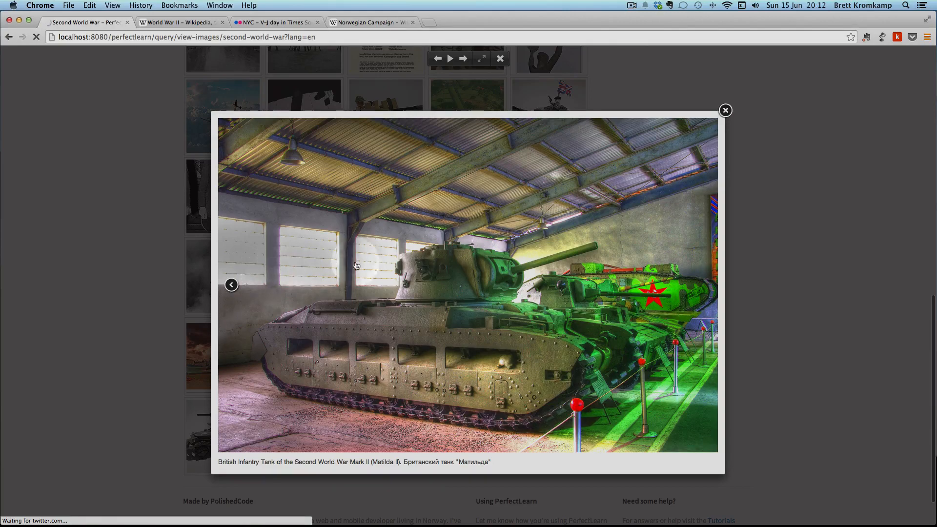
pyautogui.click(725, 110)
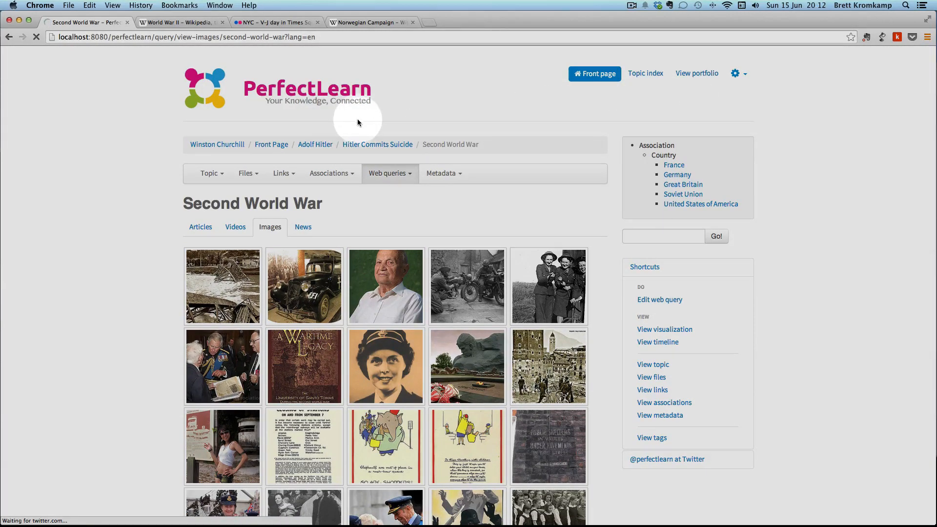
# - Search 'sec' and return to the Second World War topic page
pyautogui.click(673, 235)
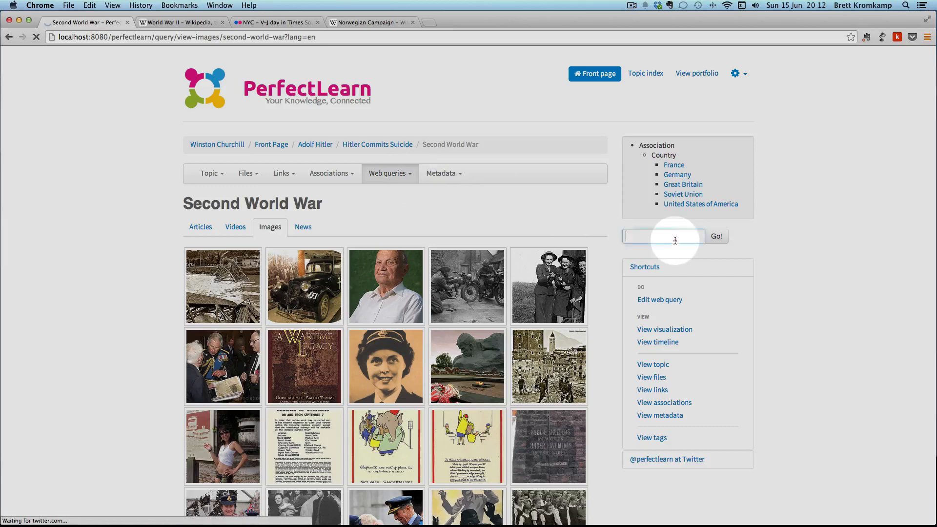
pyautogui.write('sec')
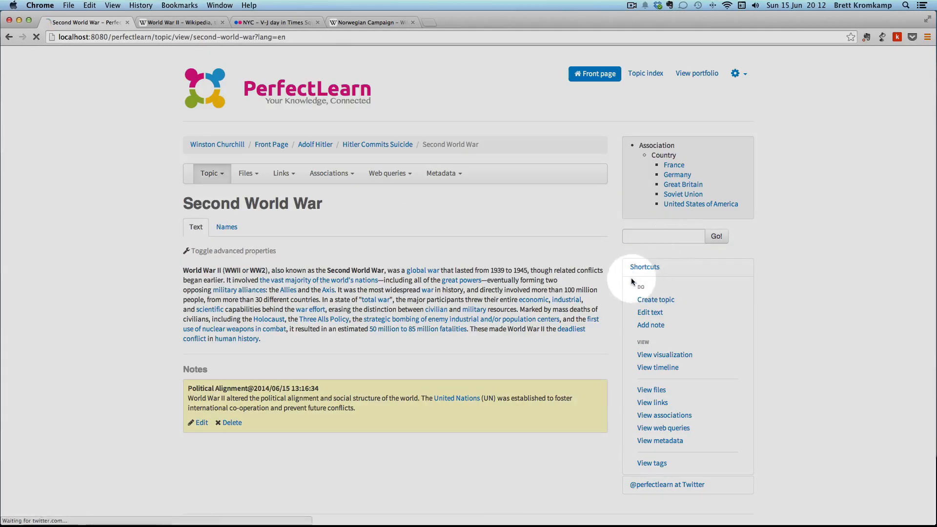
pyautogui.moveTo(497, 389)
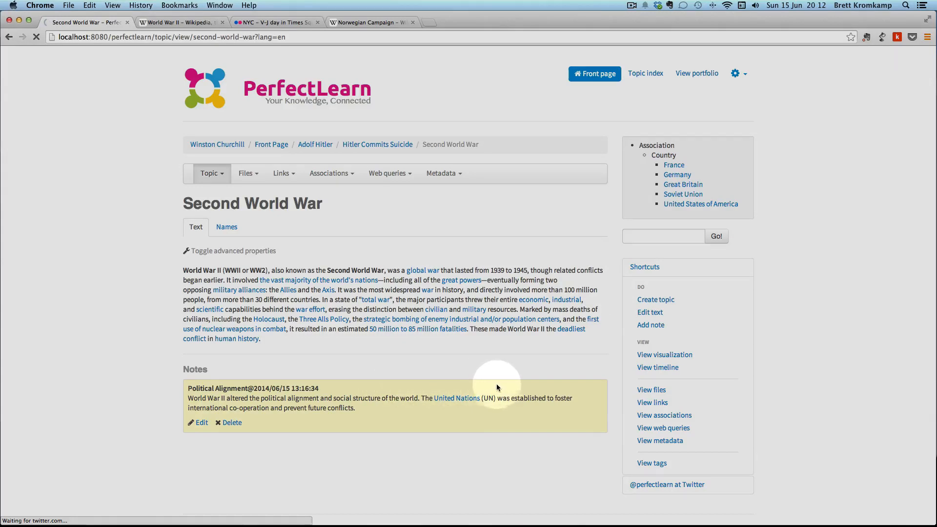
pyautogui.moveTo(291, 356)
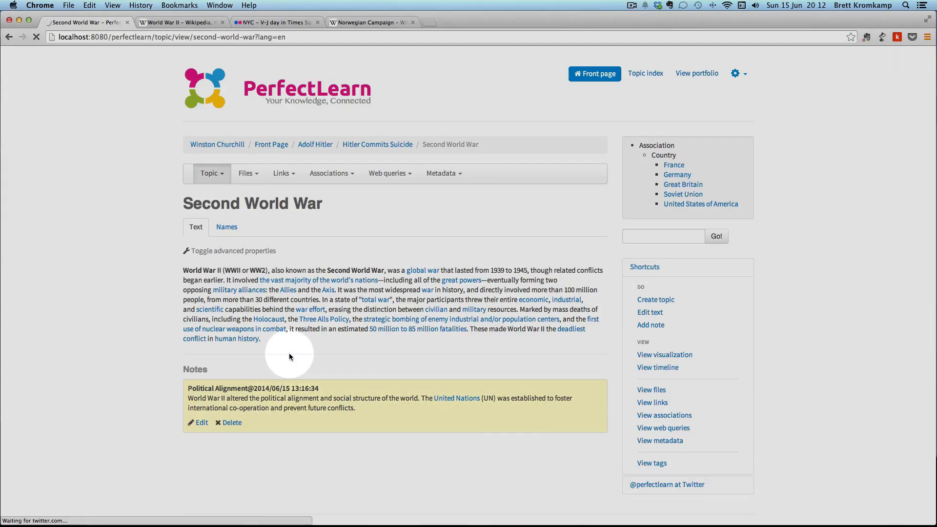
pyautogui.click(248, 174)
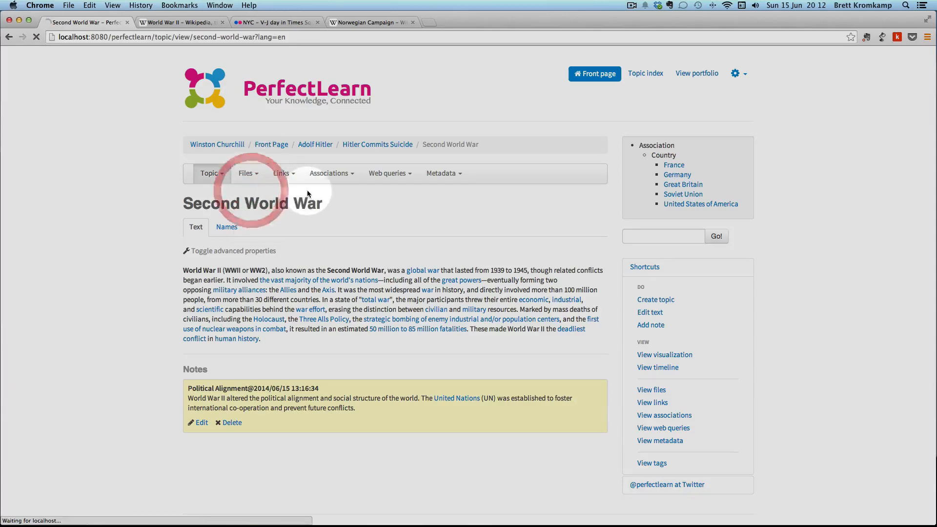
# - View the topic's four stored images, enlarging the Iwo Jima and Omaha photos before closing the viewer
pyautogui.click(246, 173)
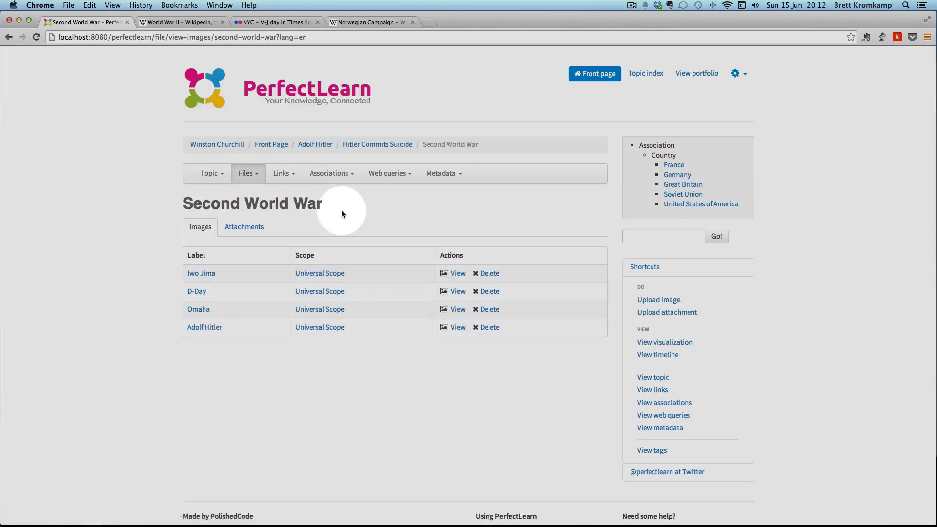
pyautogui.moveTo(410, 273)
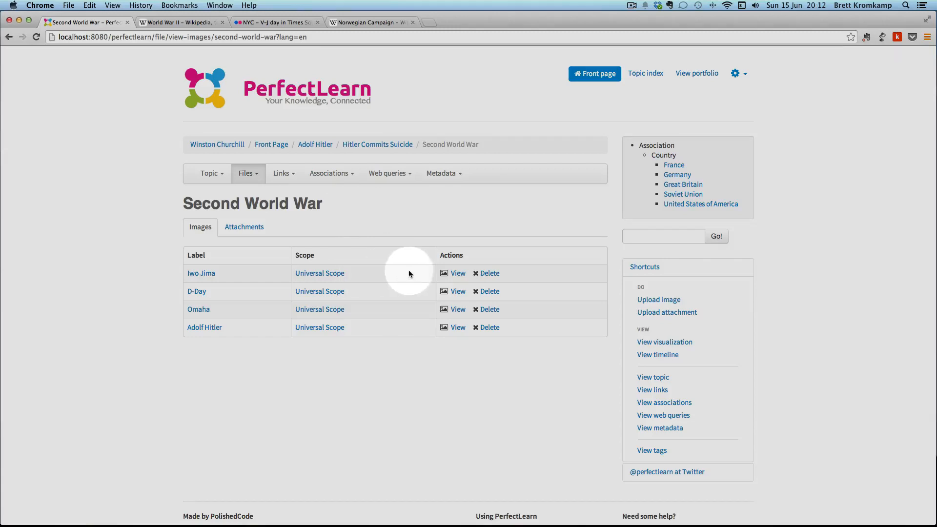
pyautogui.click(456, 273)
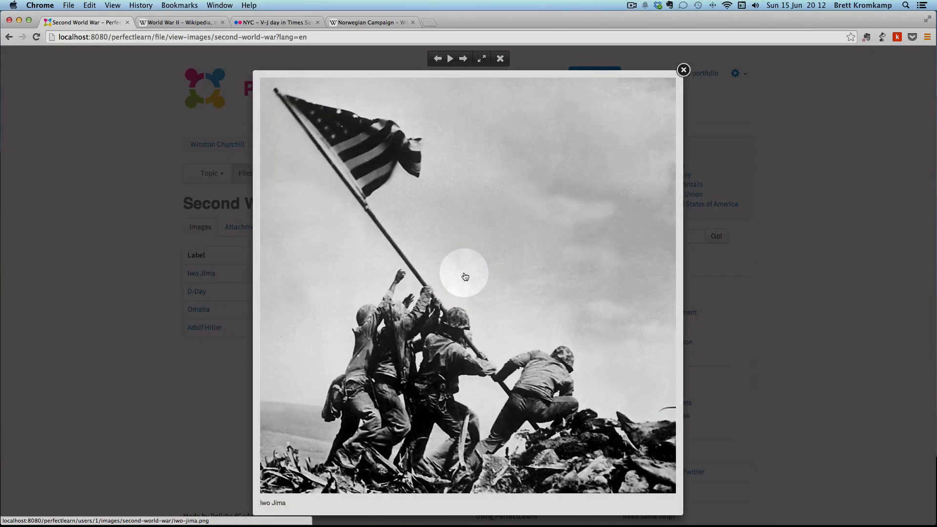
pyautogui.click(465, 58)
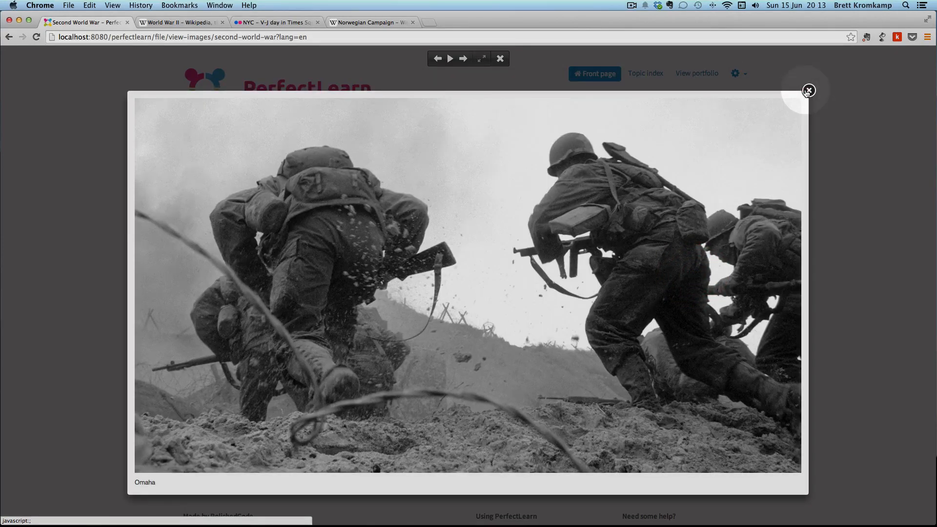
pyautogui.click(808, 90)
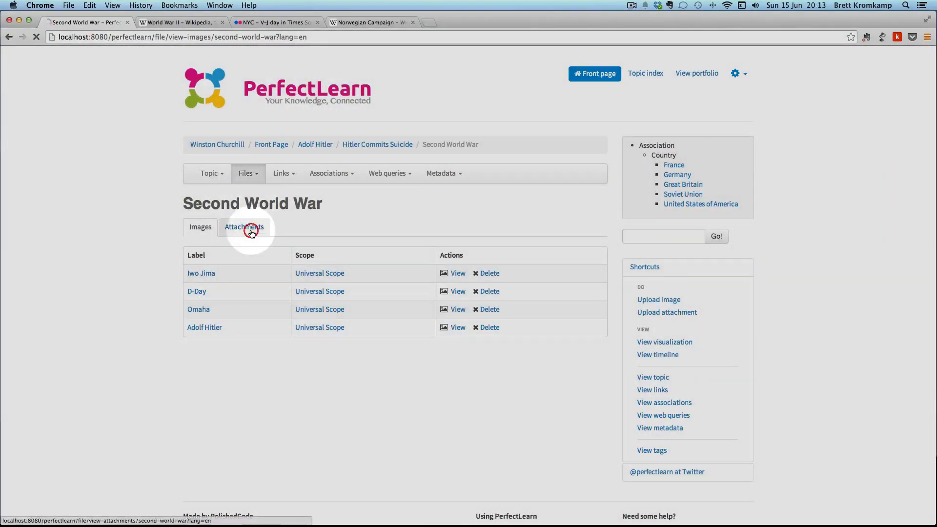
# - View the topic's World War II PDF attachment and return to the attachments list
pyautogui.click(249, 232)
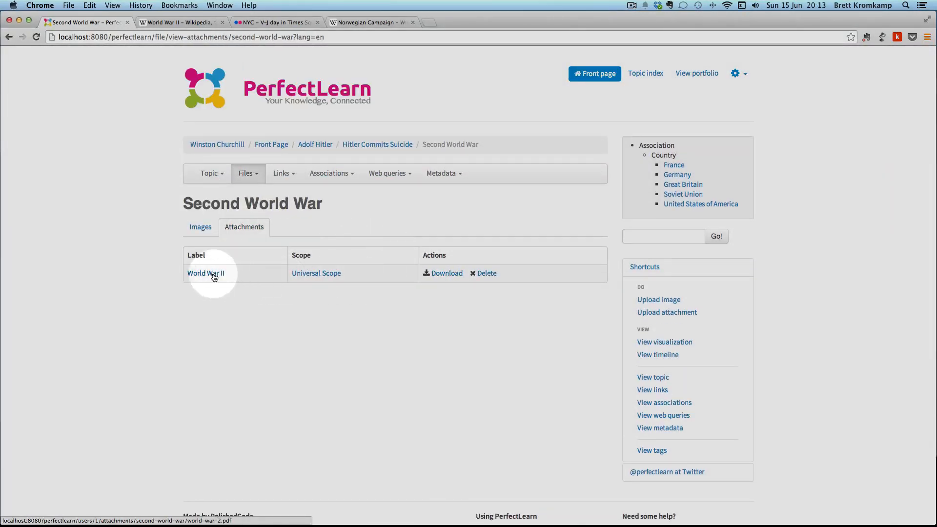
pyautogui.click(205, 273)
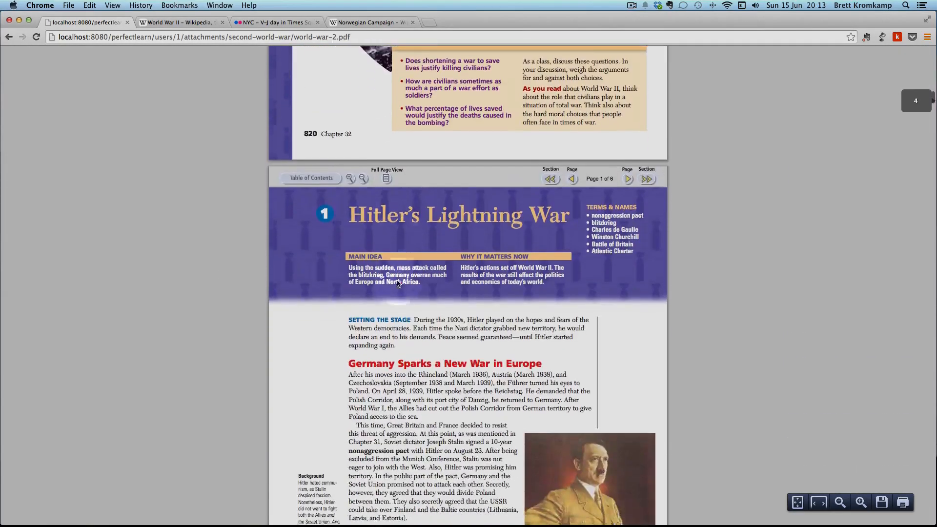
pyautogui.click(8, 36)
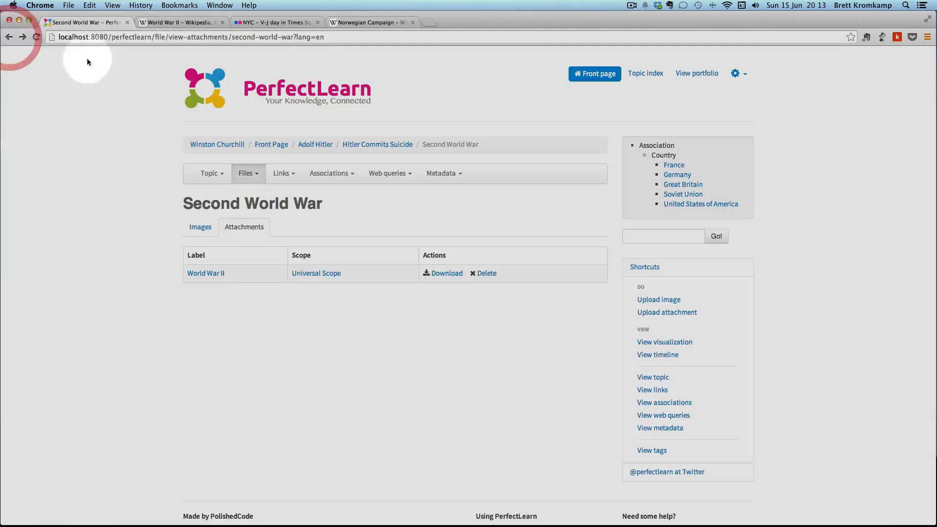
# - List the topic's saved links and visit the World War II (History.com) page in a new tab
pyautogui.click(280, 174)
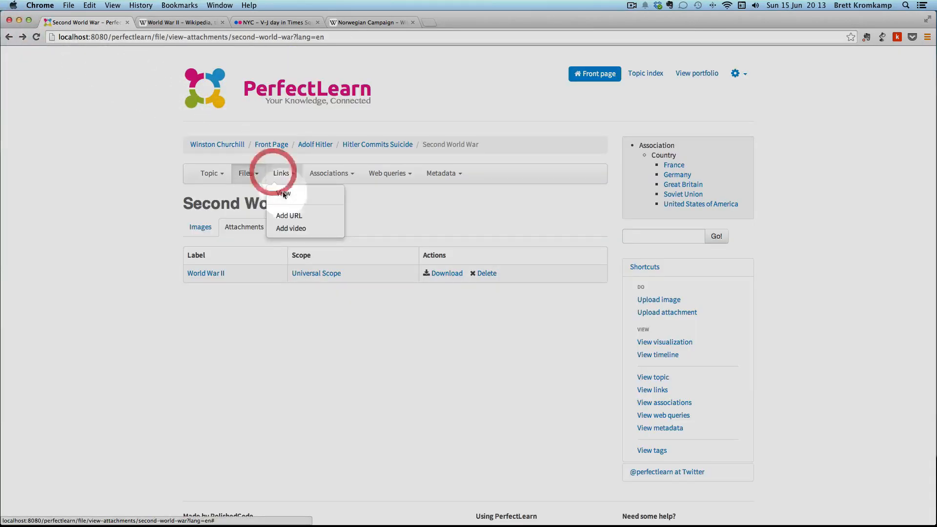
pyautogui.click(282, 193)
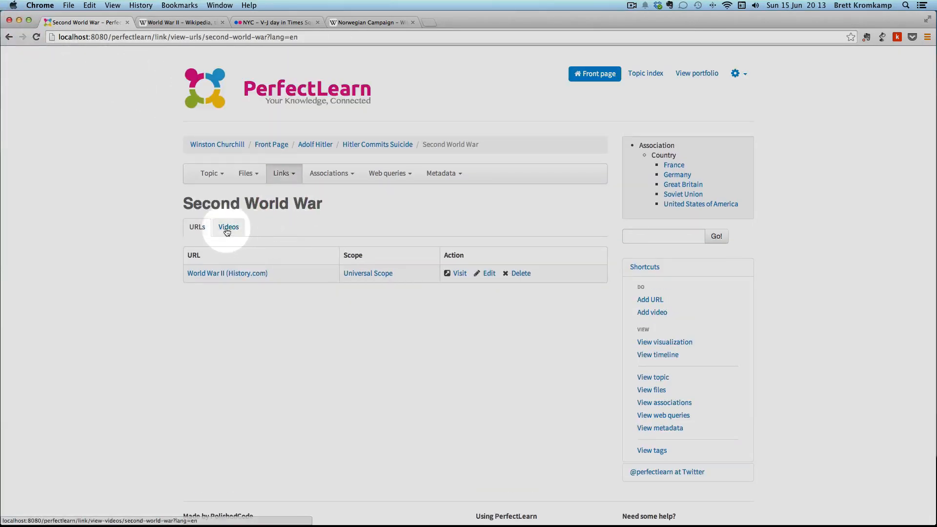
pyautogui.click(197, 226)
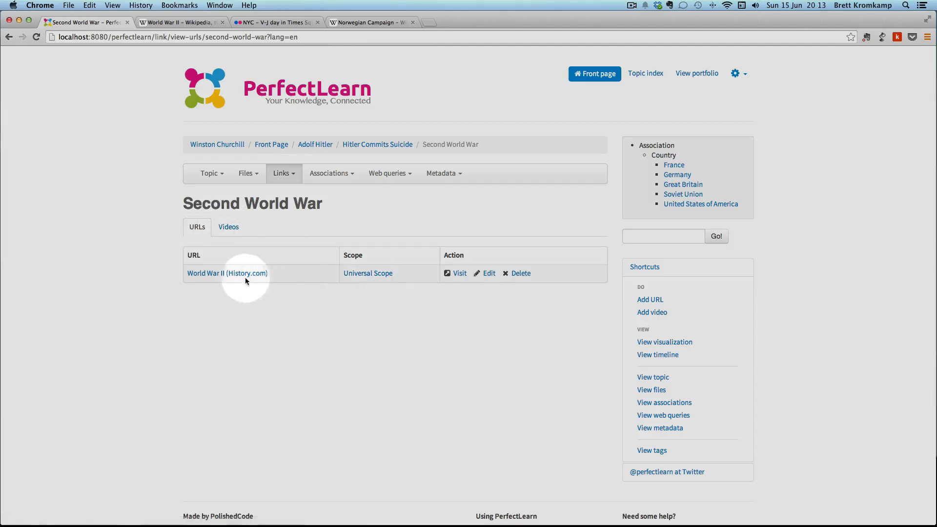
pyautogui.click(226, 273)
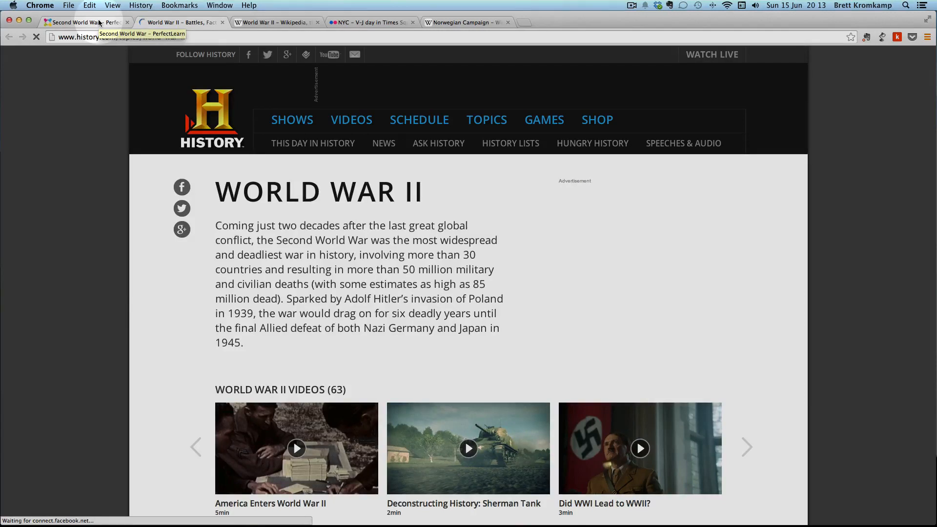